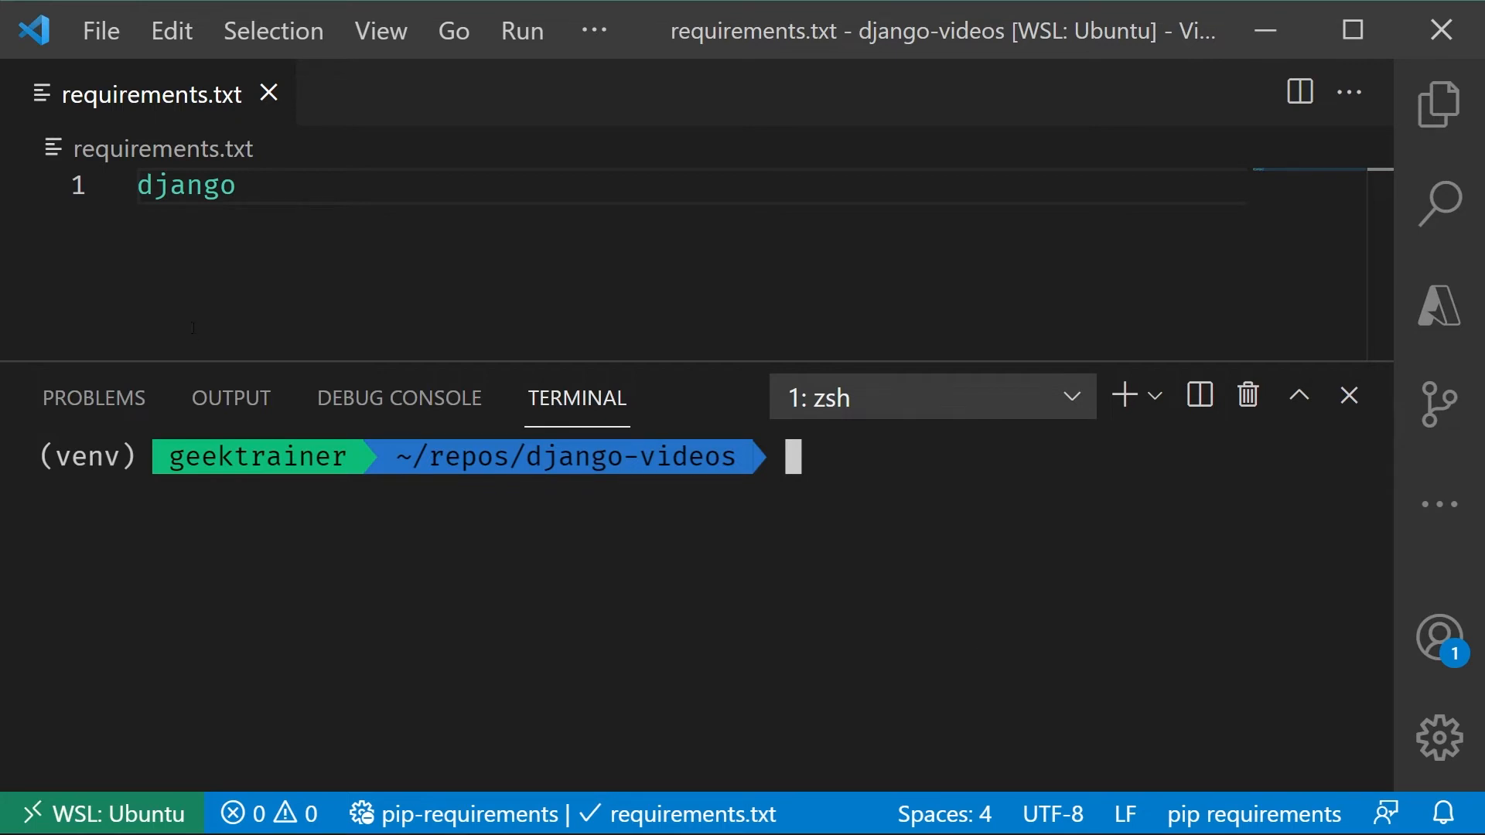
- Close requirements.txt and run 'django-admin startproject project .' in the terminal
click(268, 94)
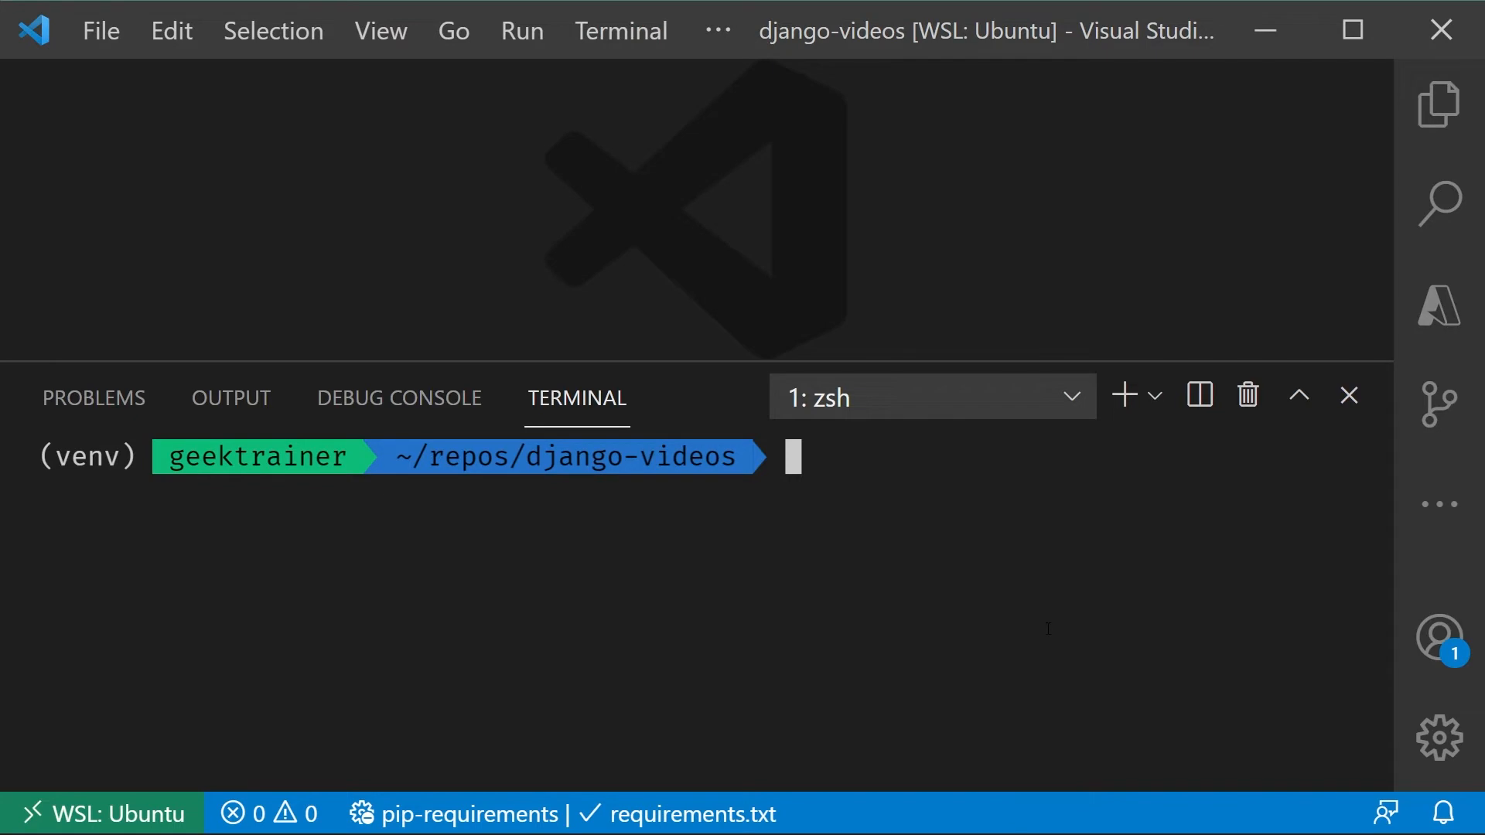
text(d)
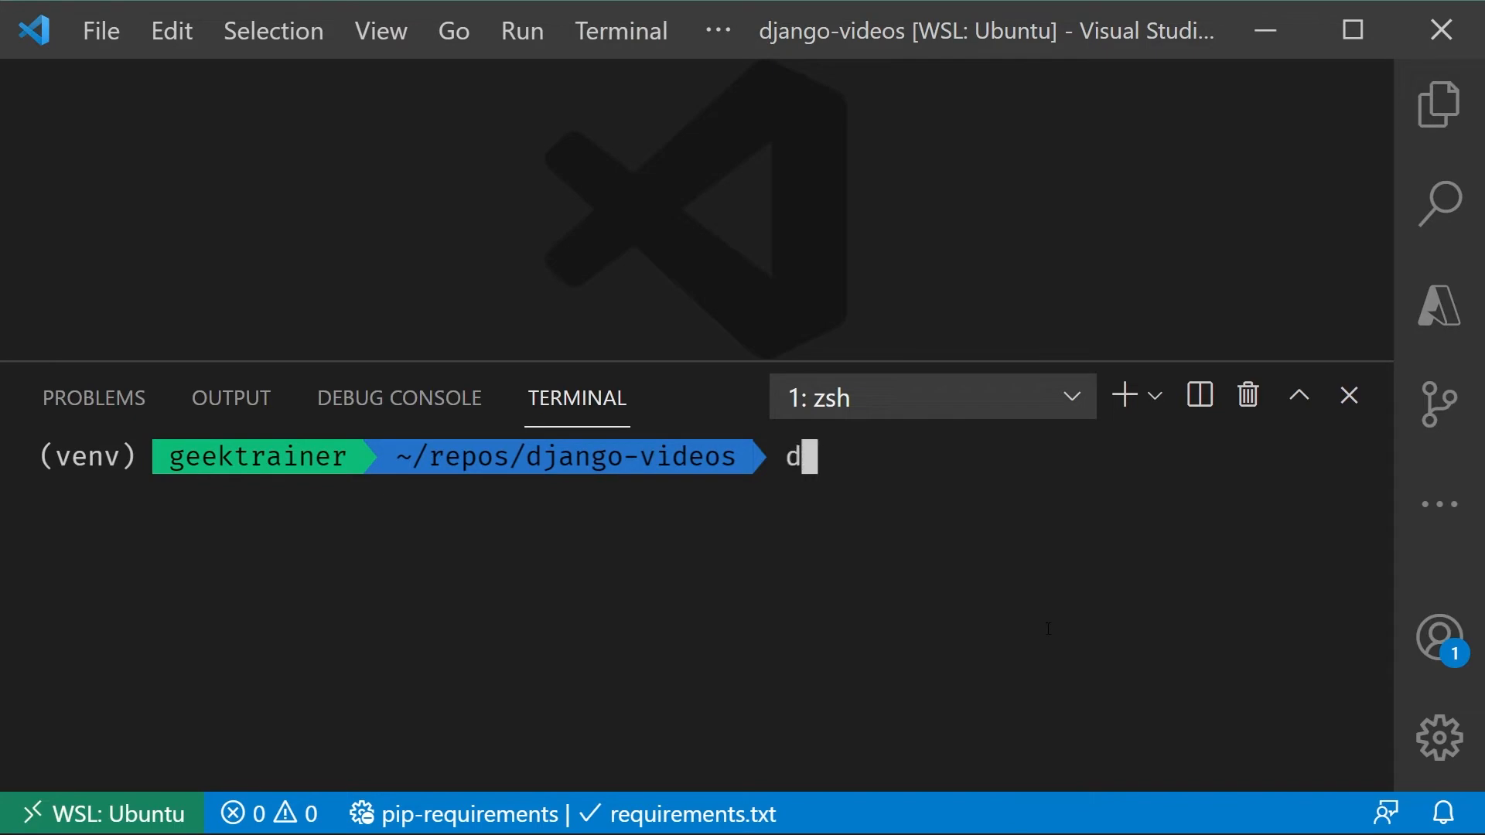
text(jand)
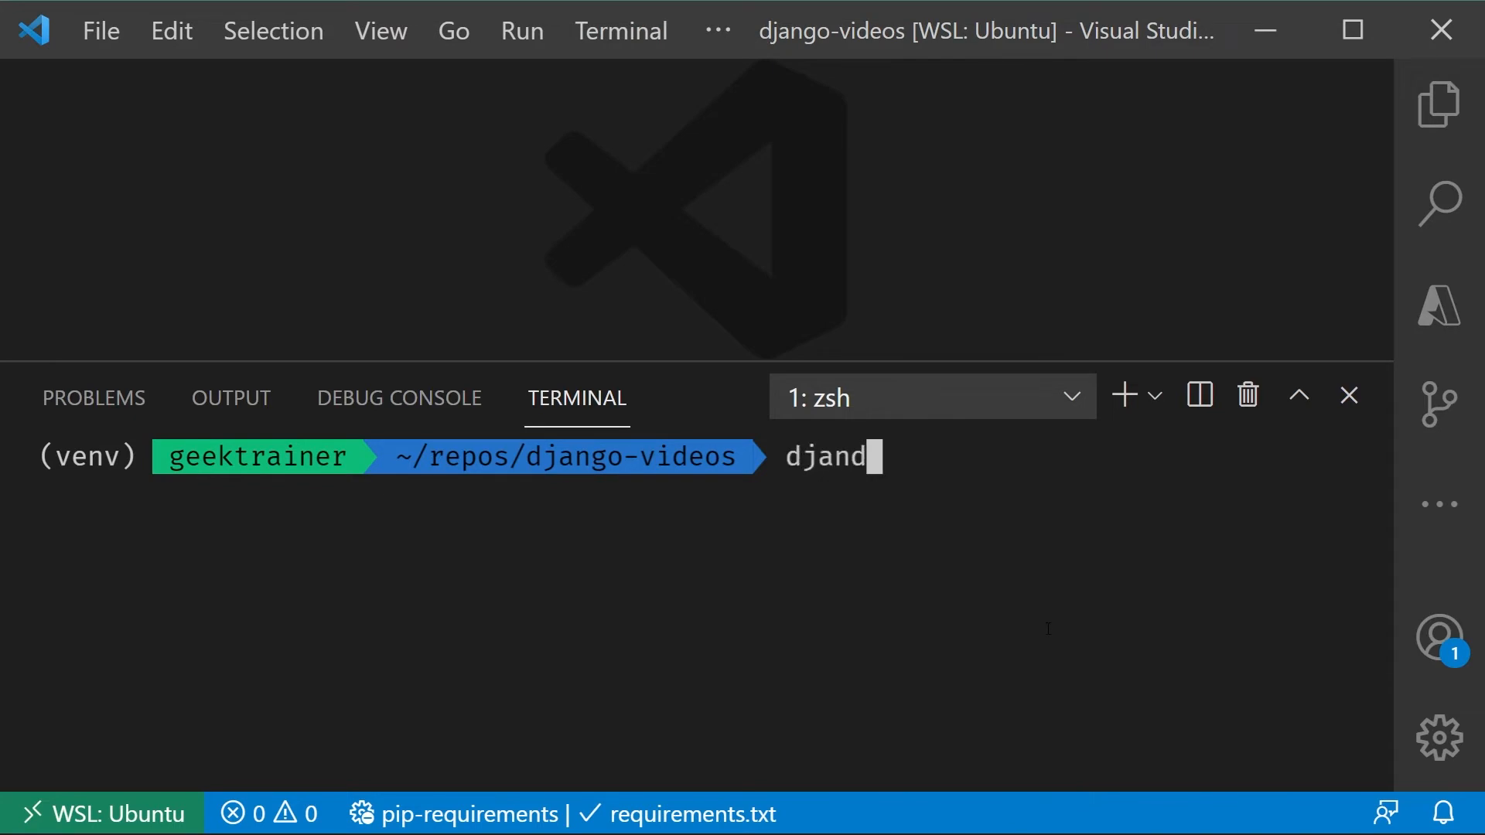
text(o-admin)
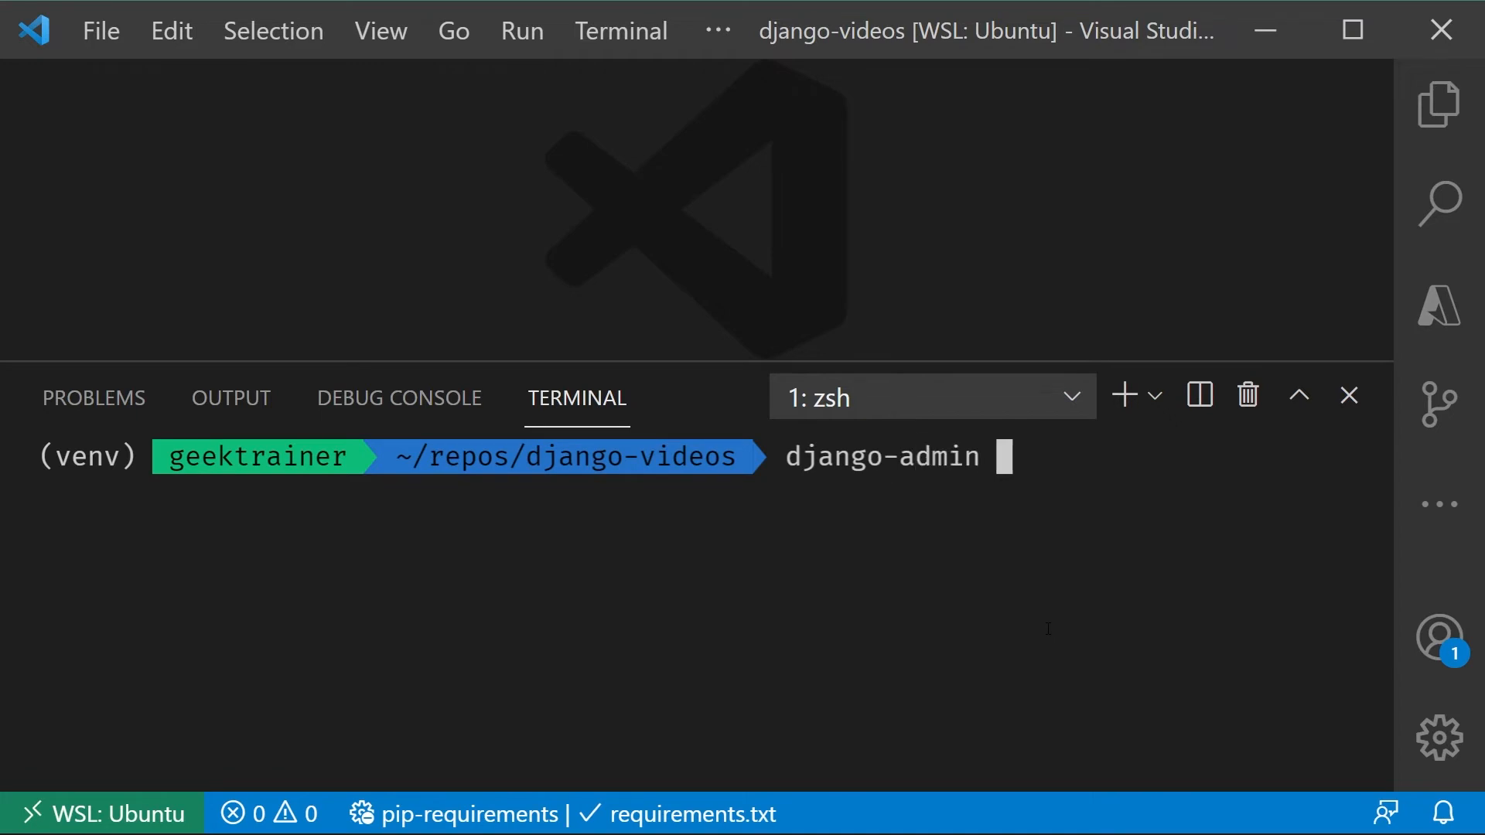
text(star)
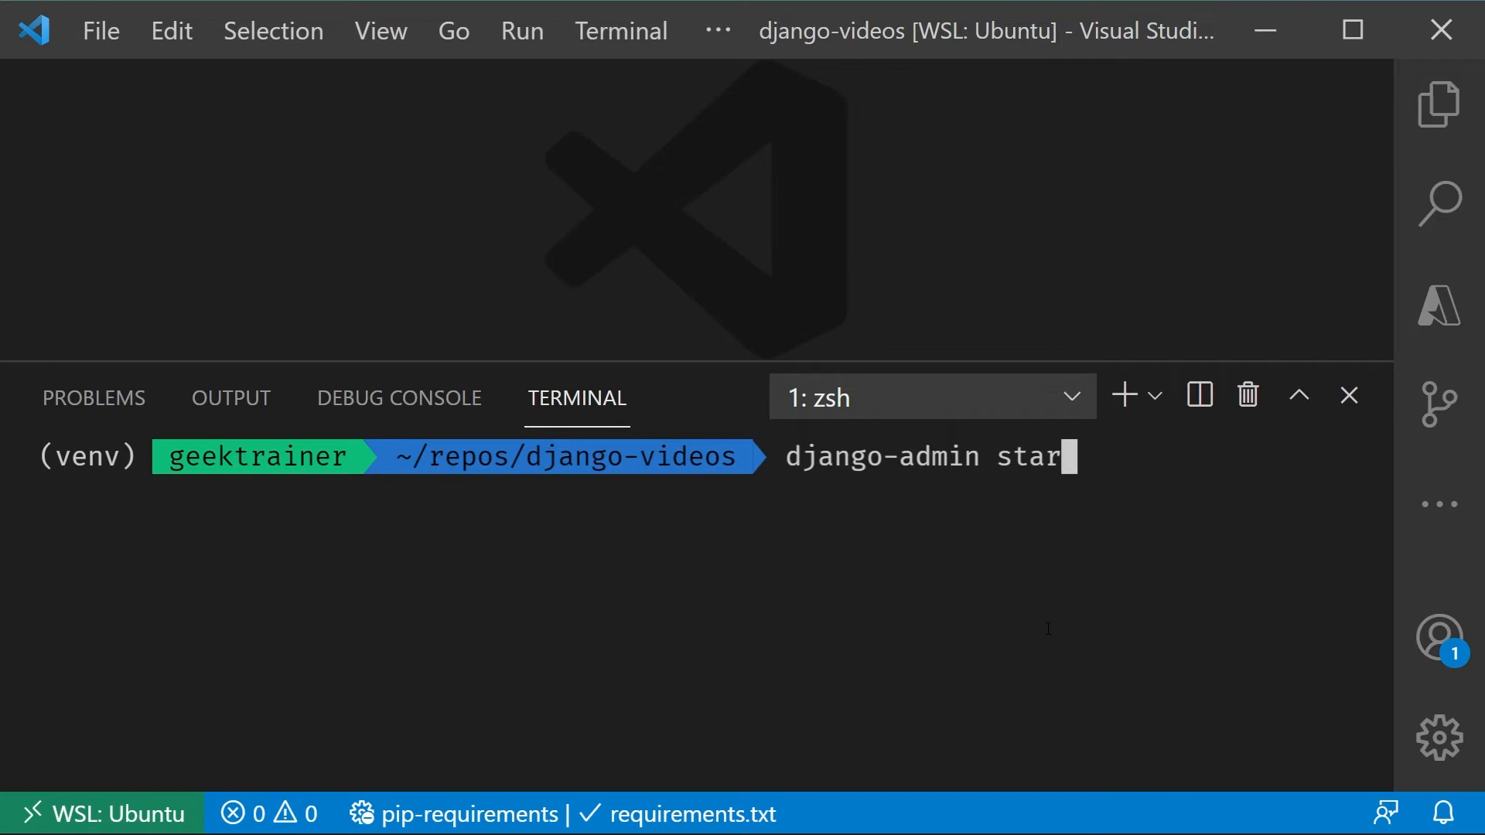
text(tproject)
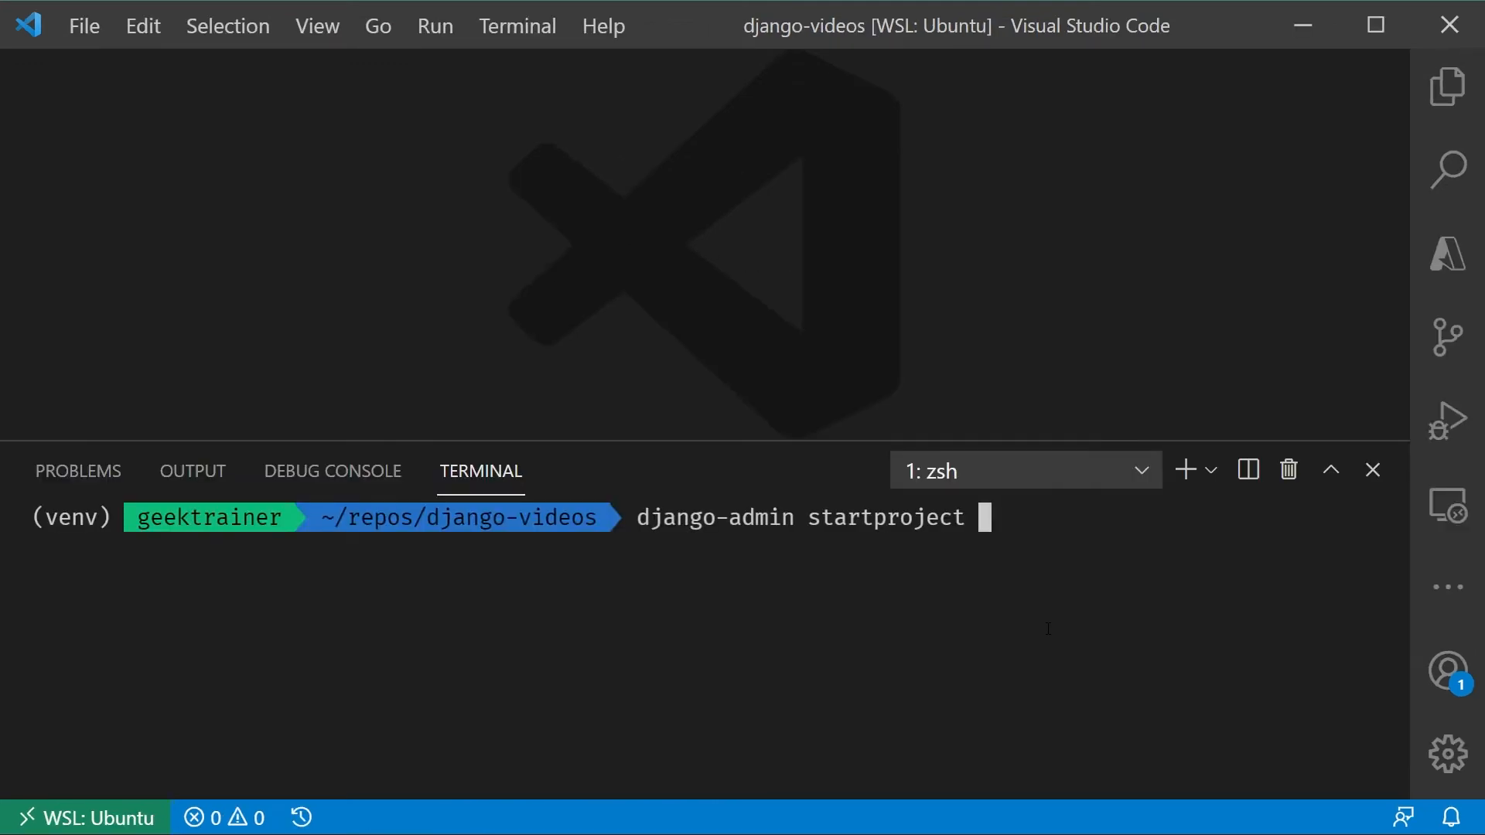
text(relecloud)
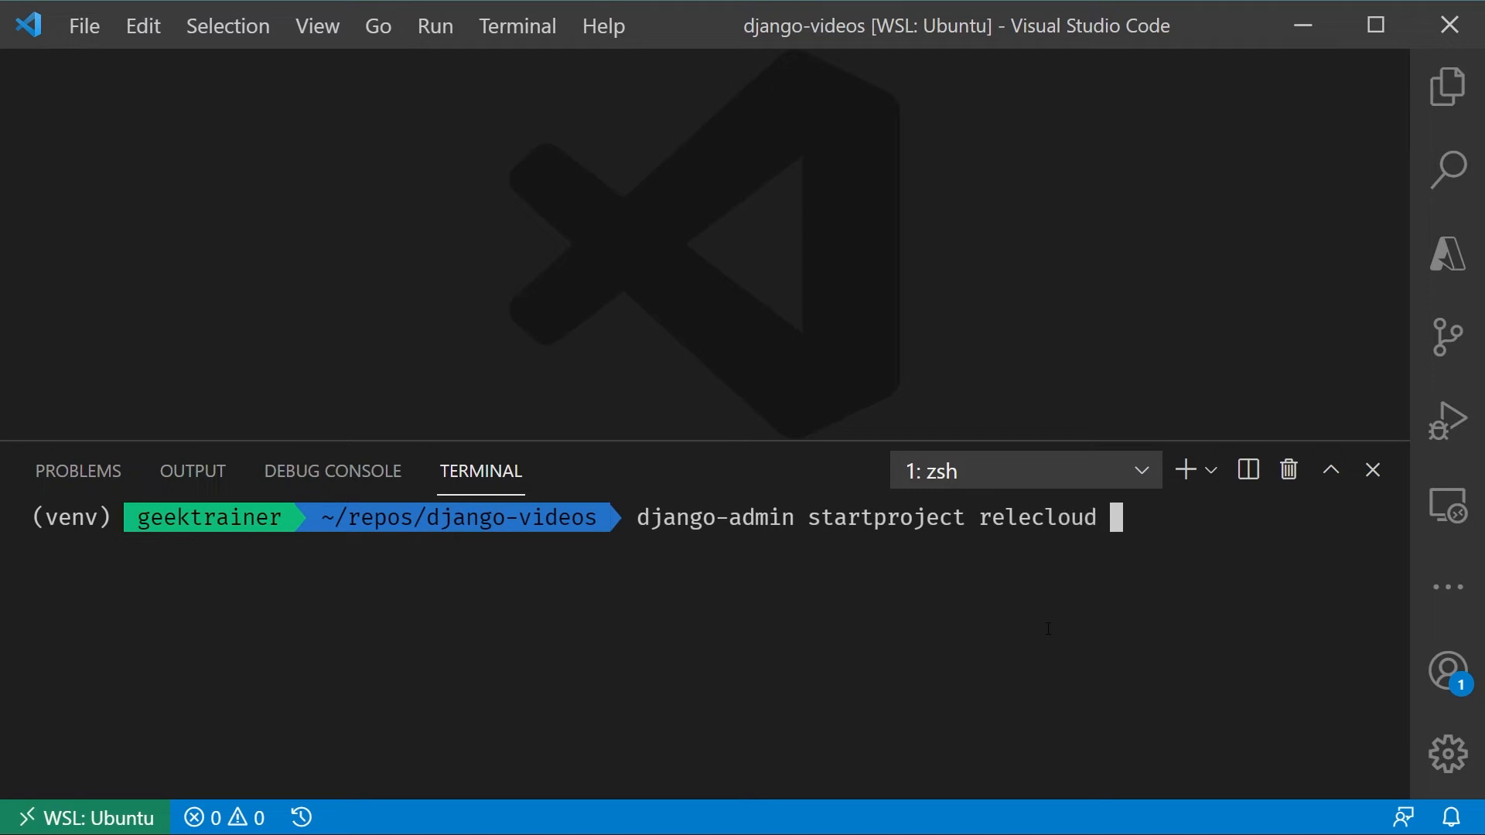
text(.)
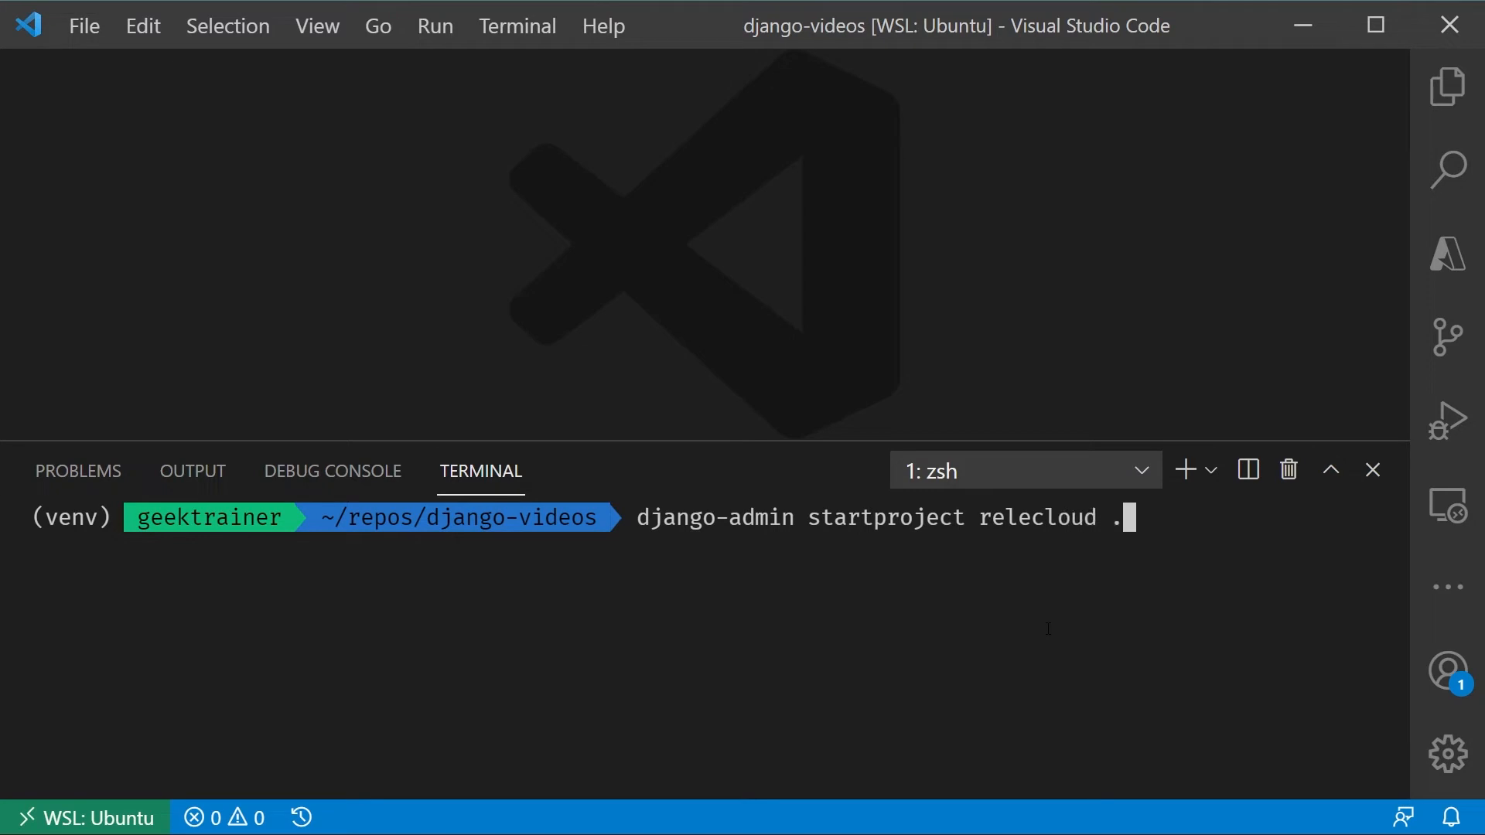
key(Backspace)
text(p)
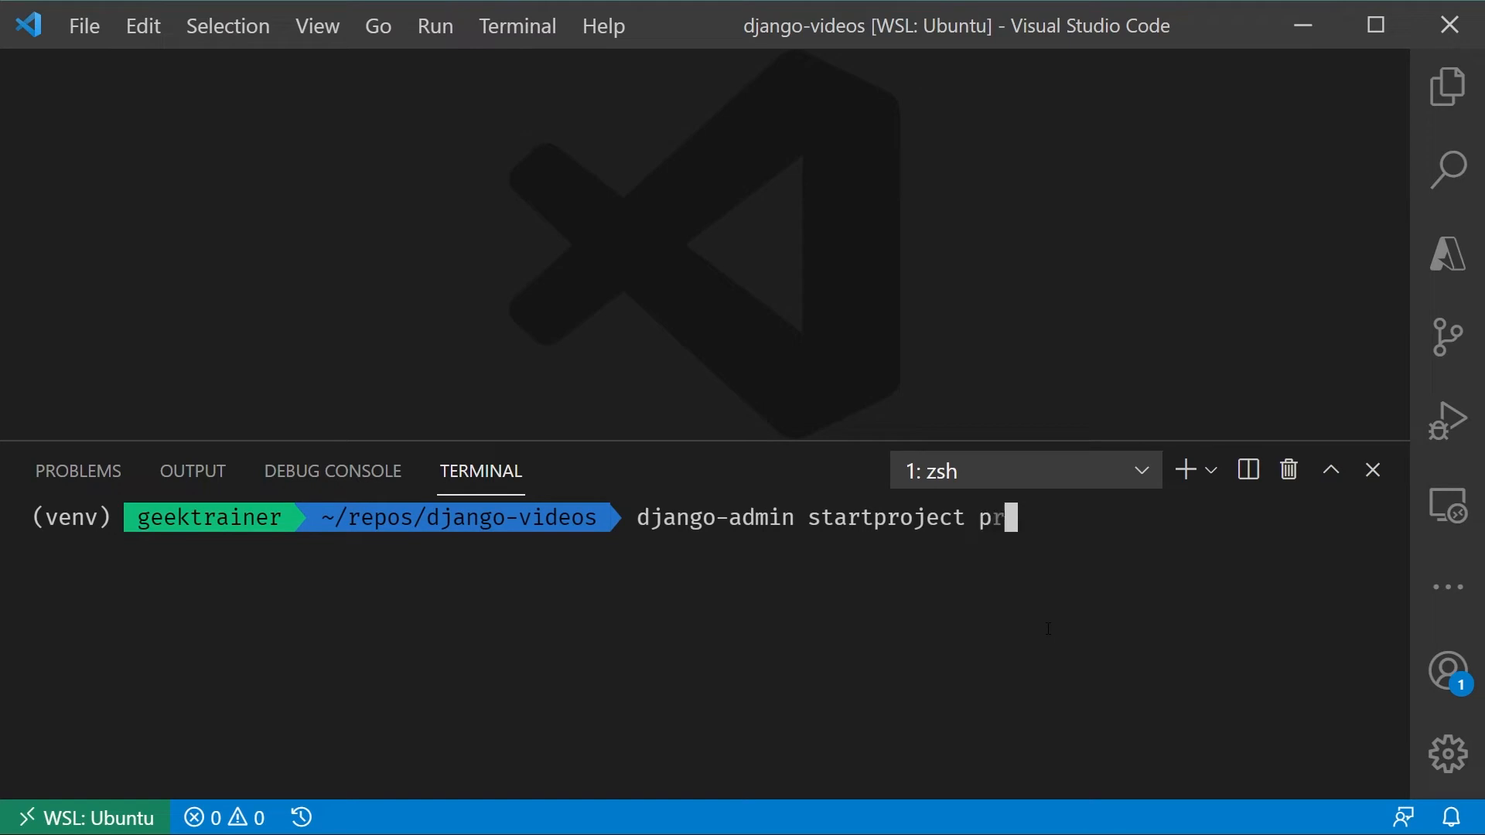
text(oject .)
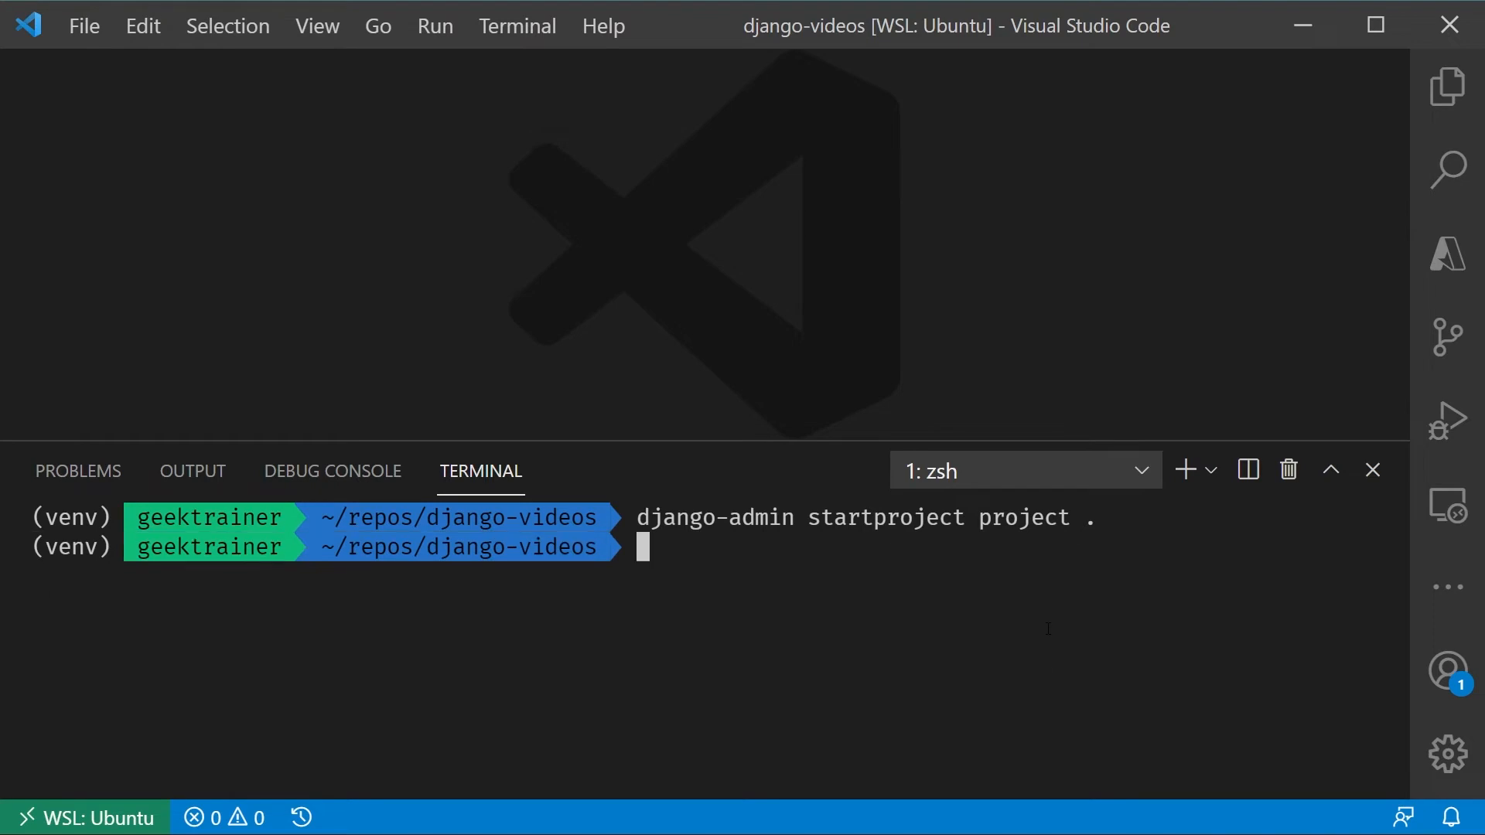
- Show the Explorer and expand the generated project folder
click(1448, 86)
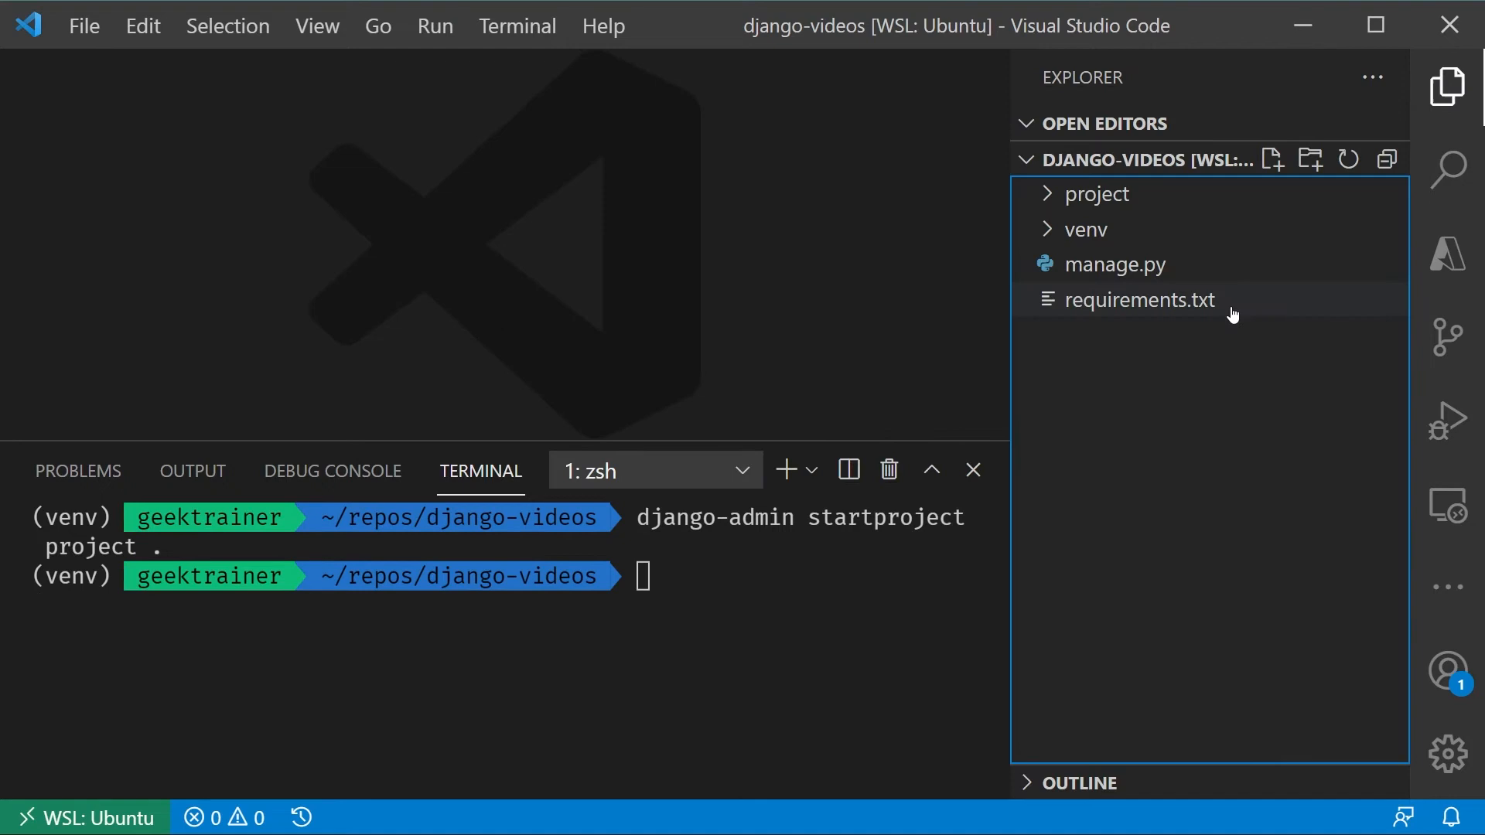
click(1099, 193)
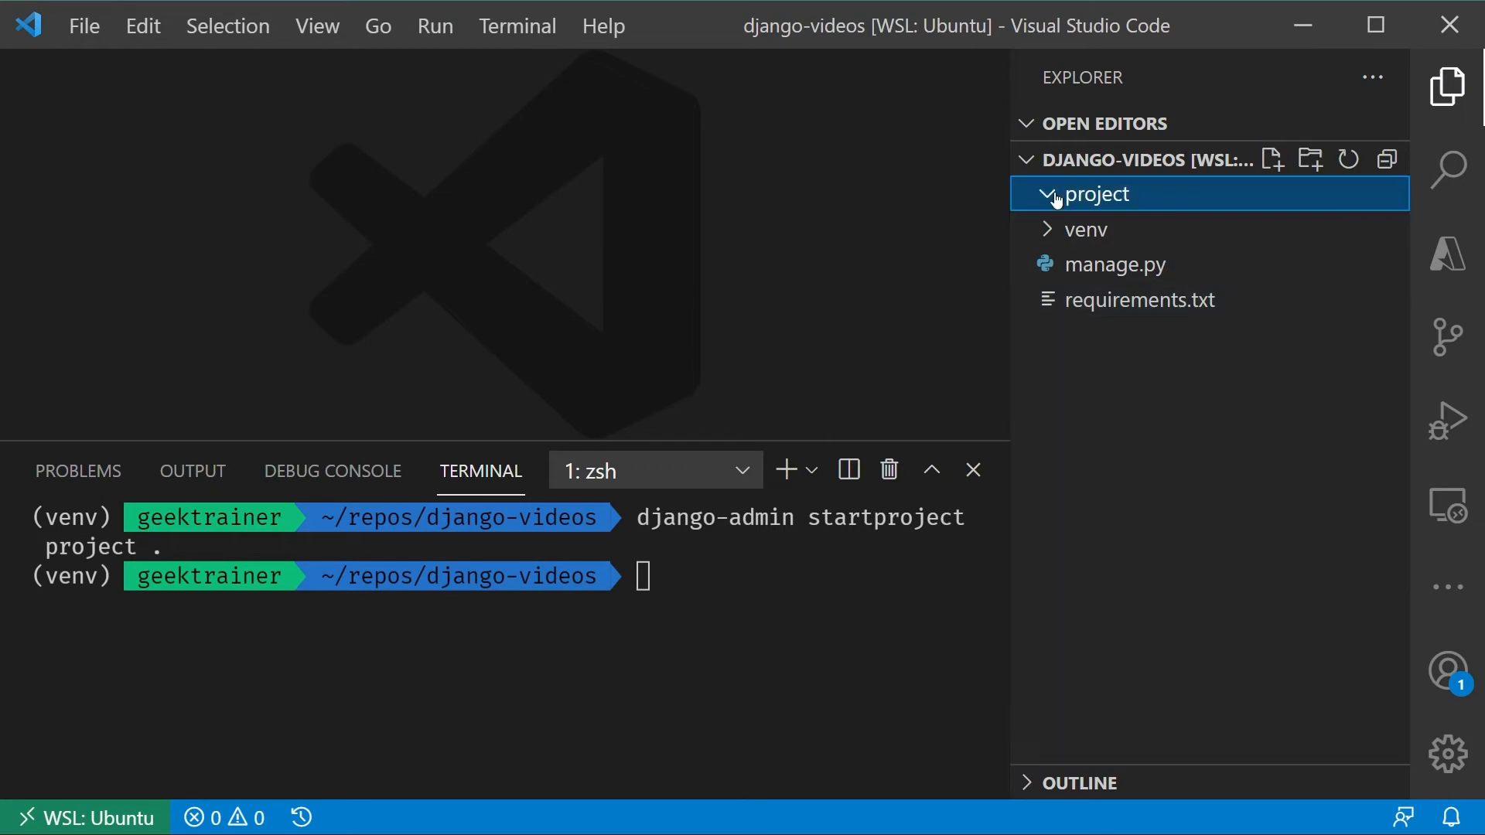
click(1097, 193)
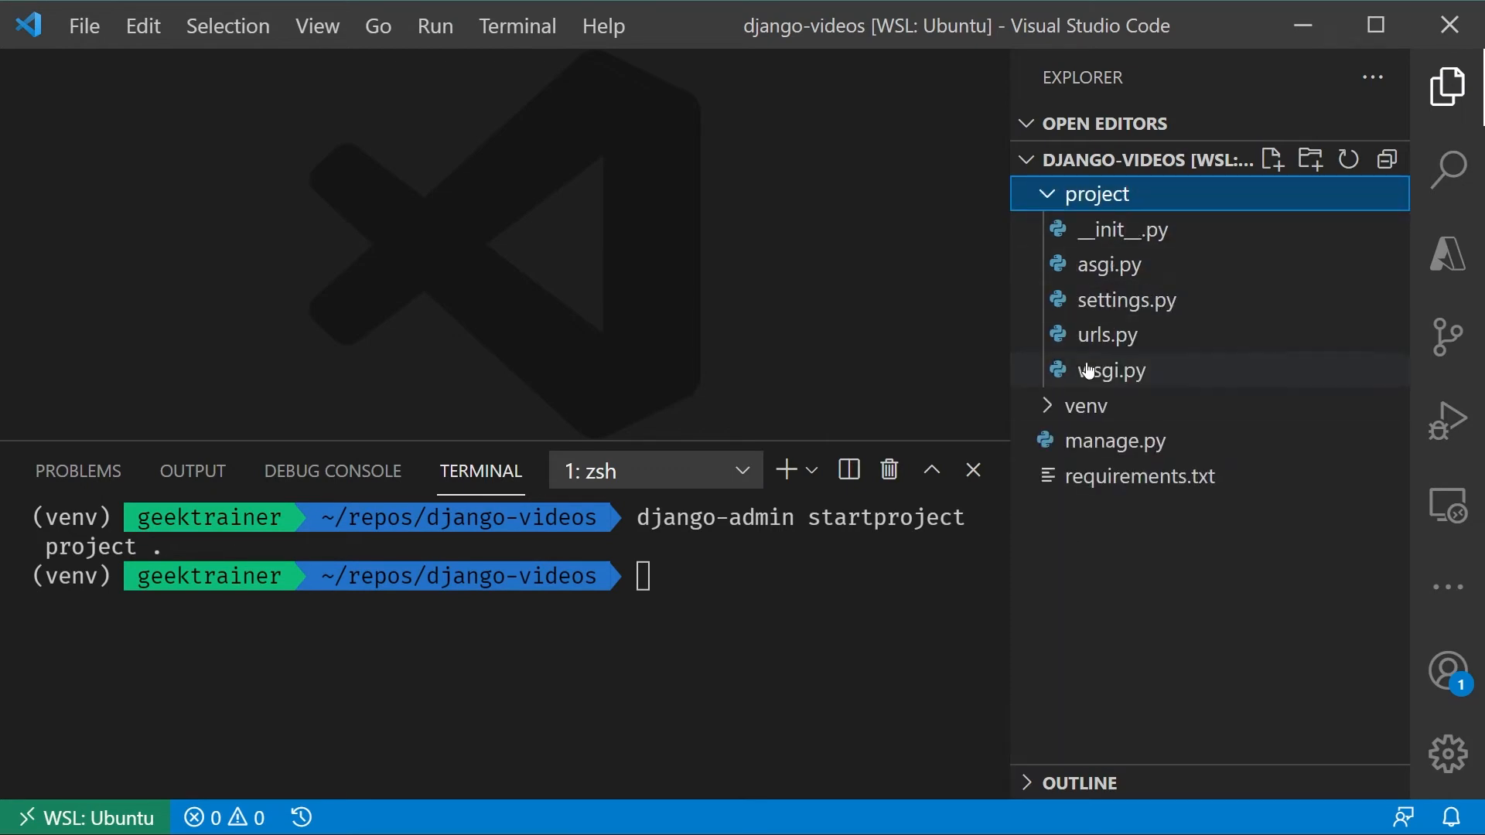
mouse_move(1114, 440)
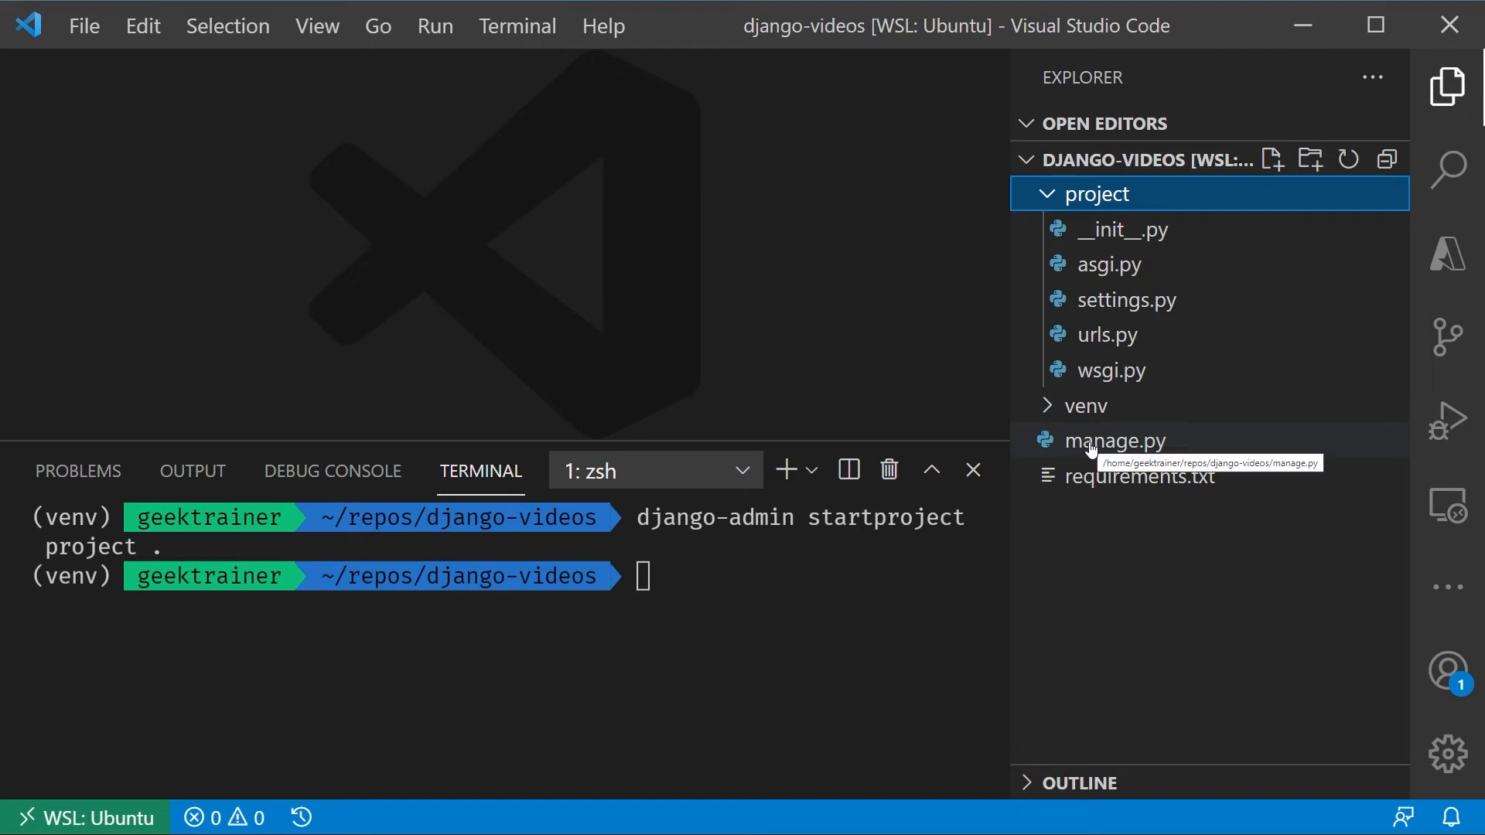
- Open manage.py in the editor to read its code
click(1116, 440)
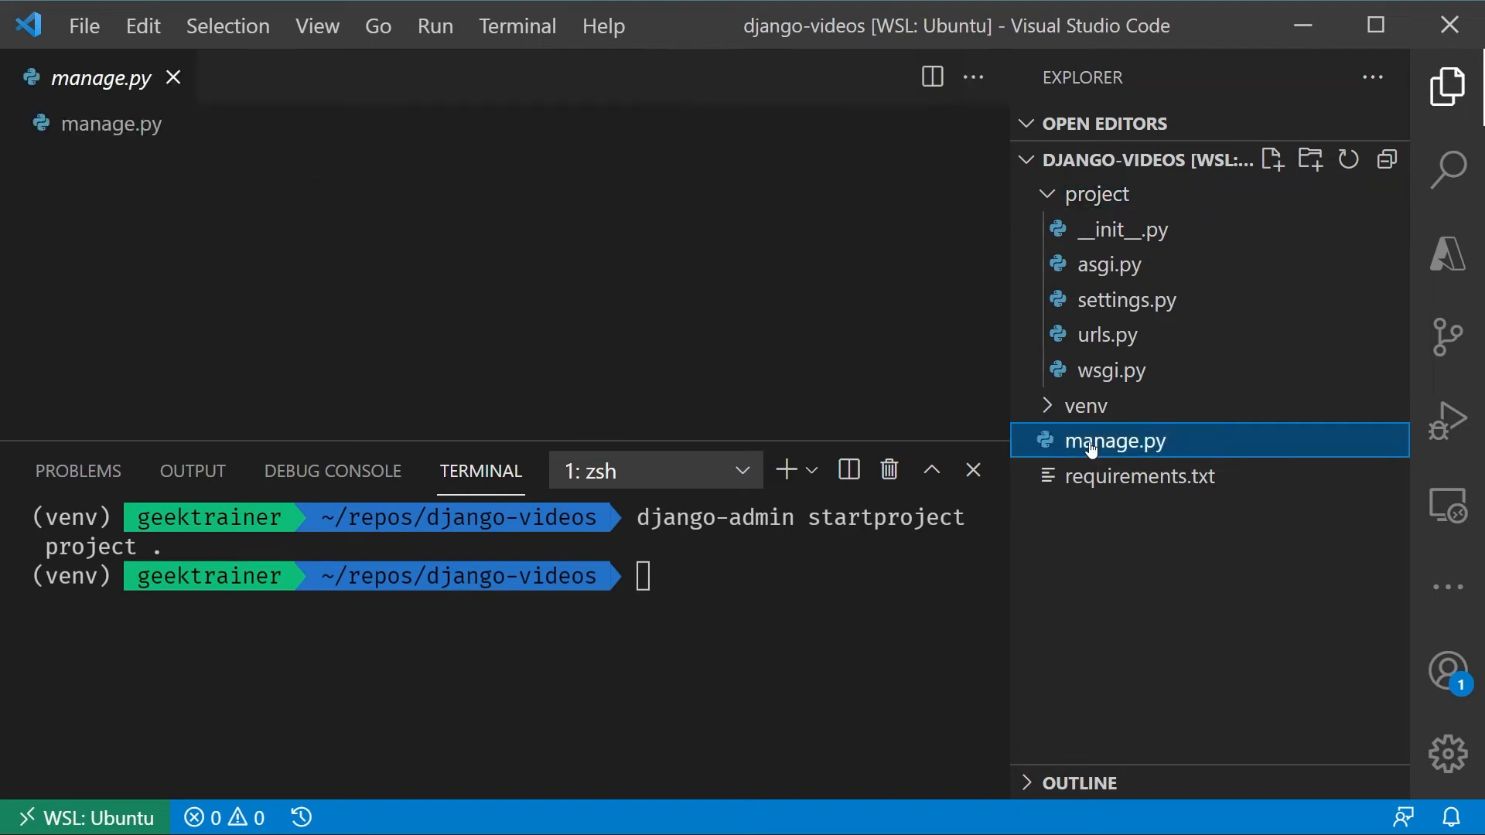
double_click(1114, 440)
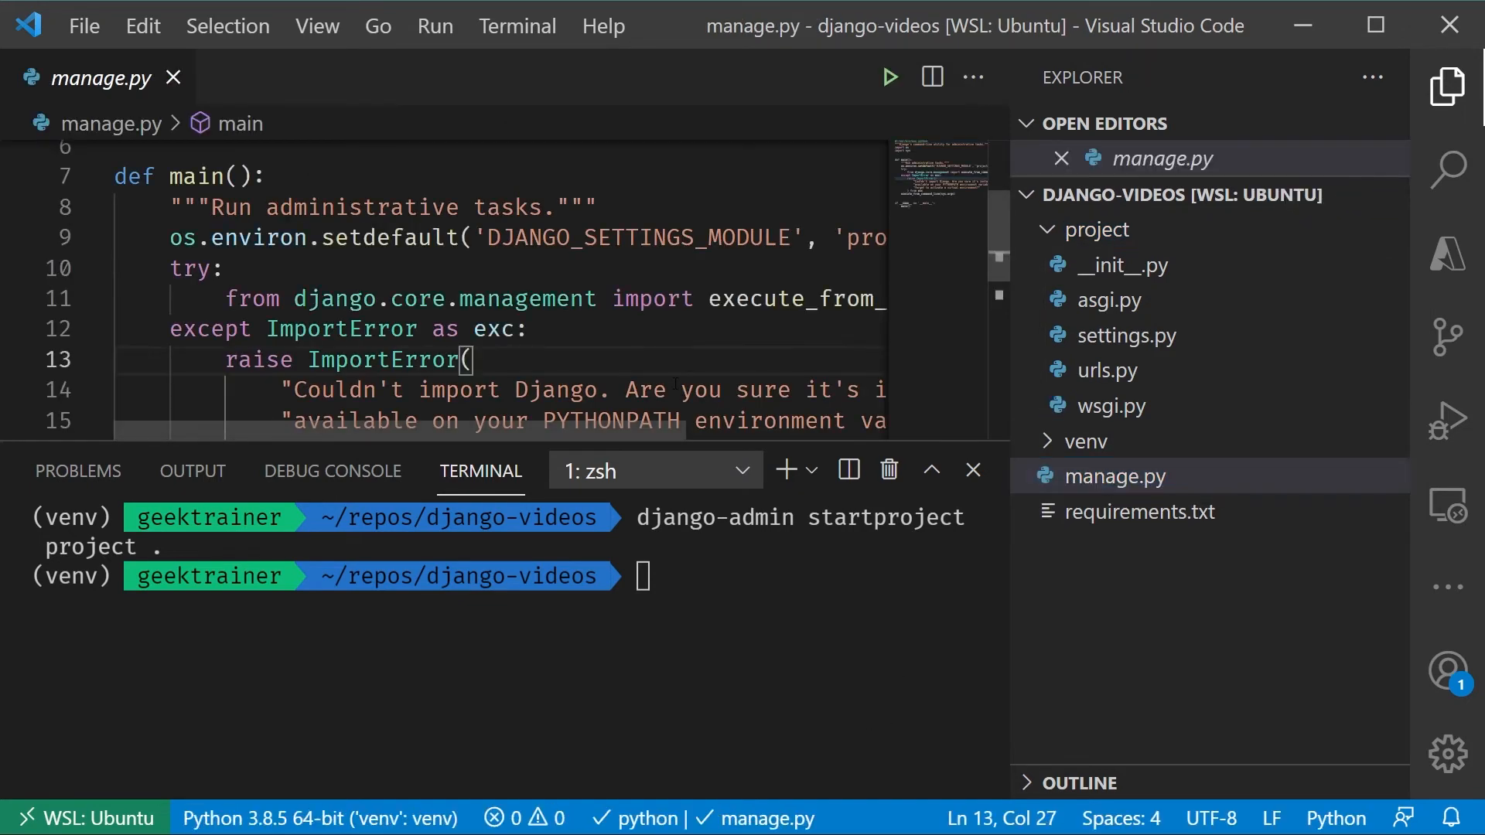
click(971, 471)
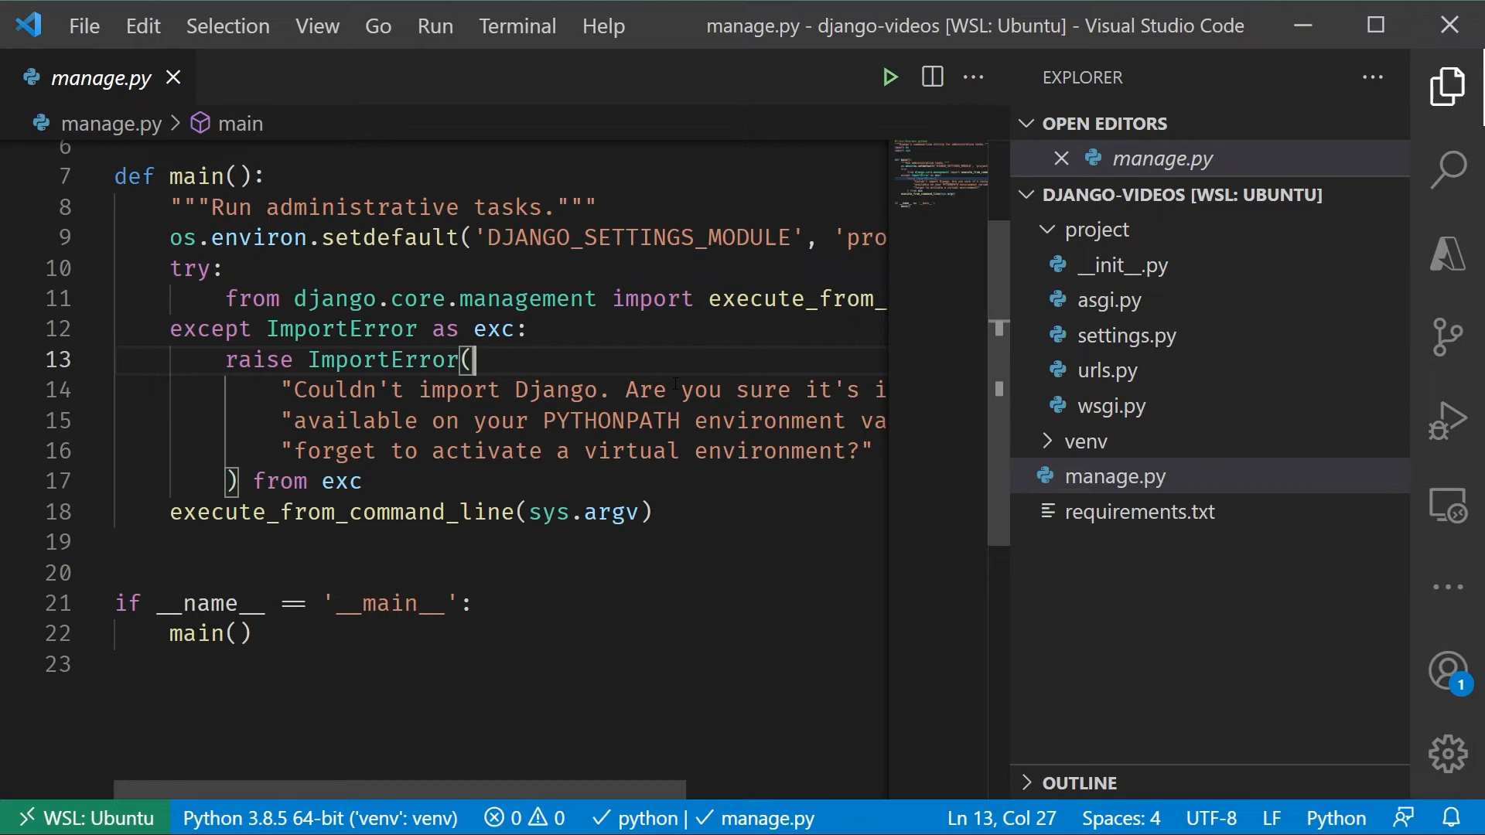
click(1121, 476)
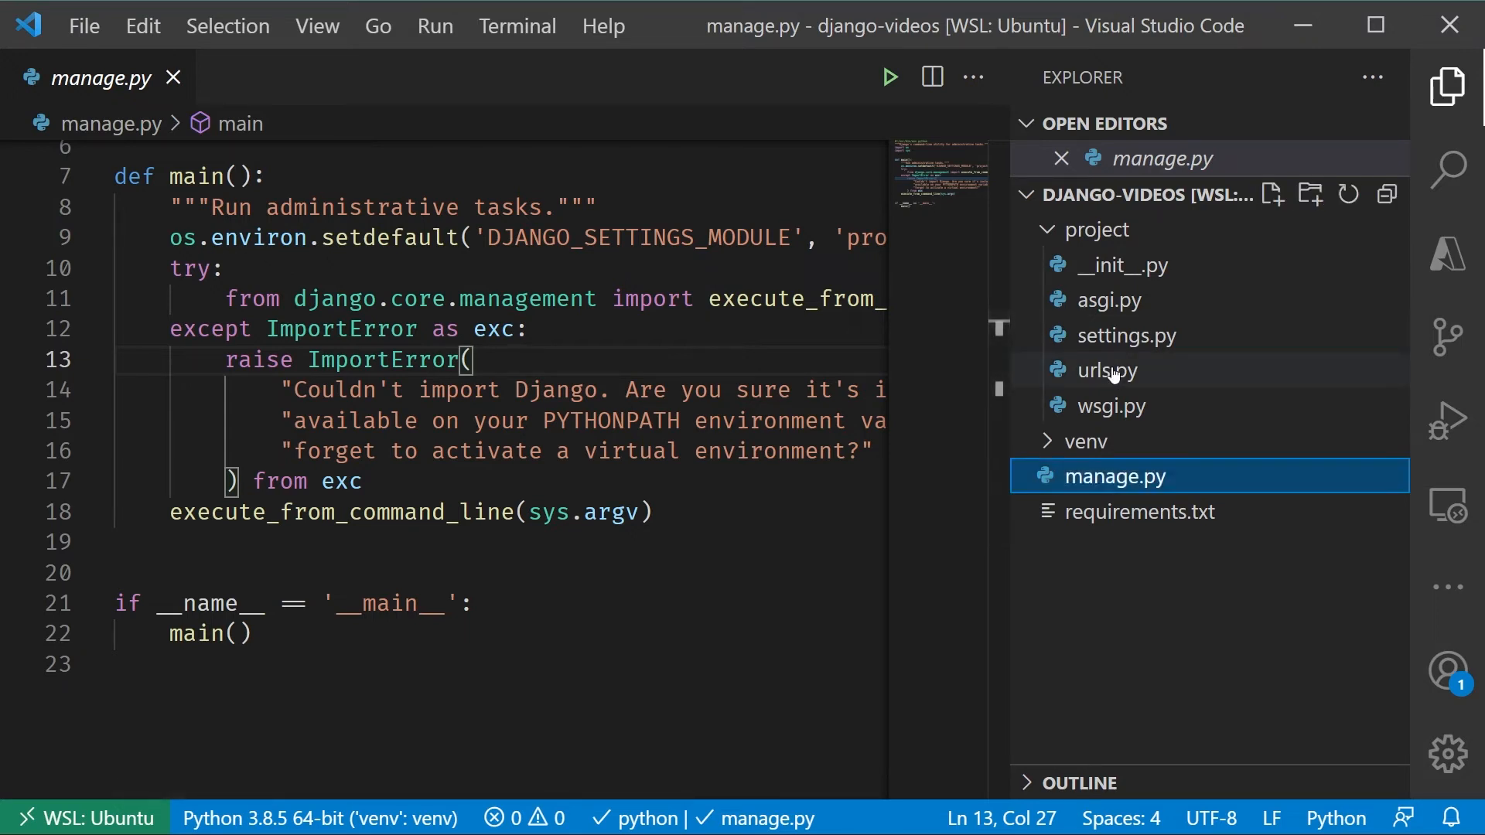
- Open settings.py from the project folder and scroll through it
click(1106, 370)
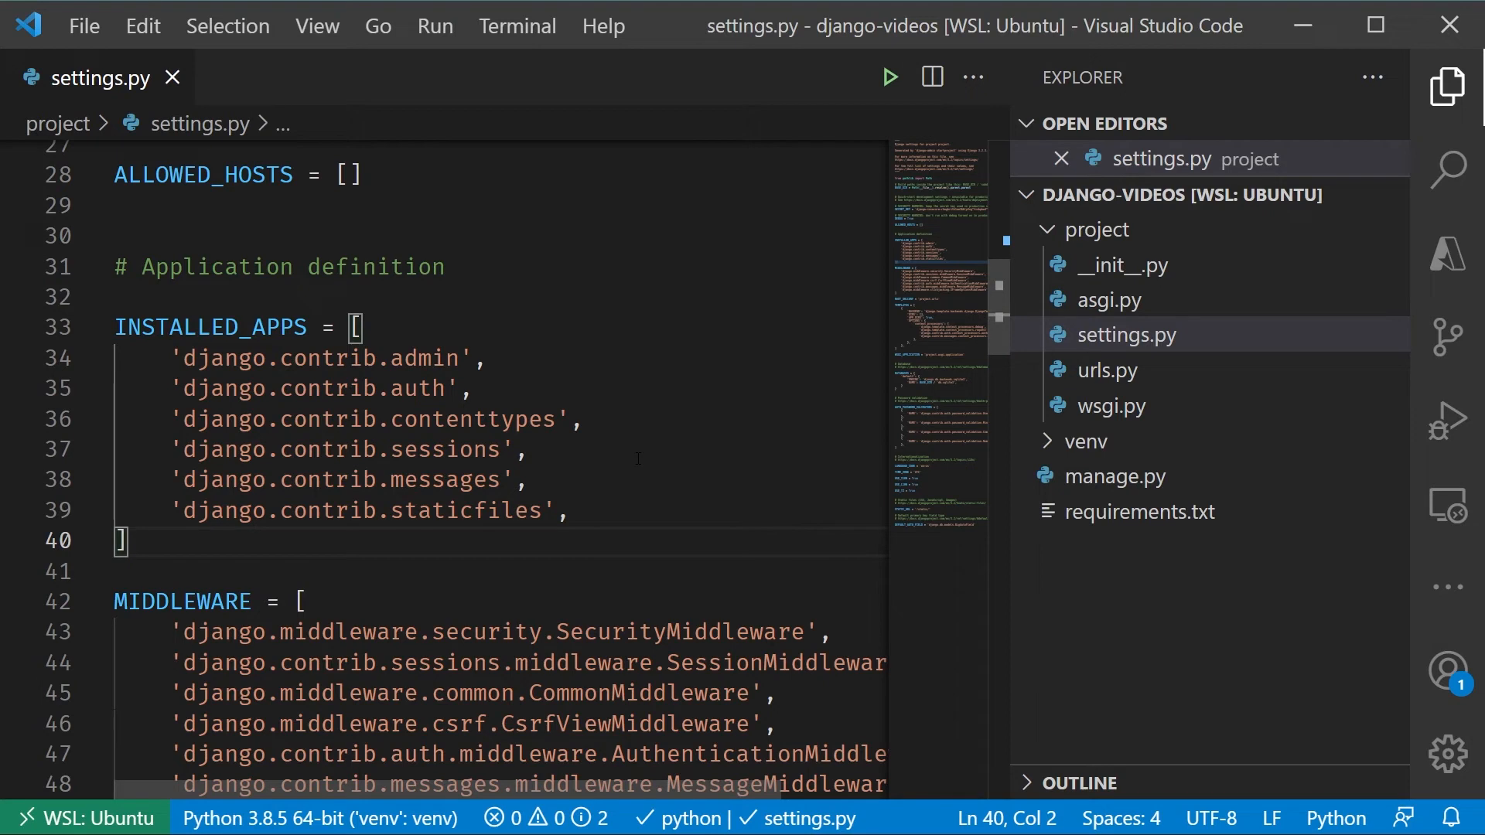
mouse_move(903, 263)
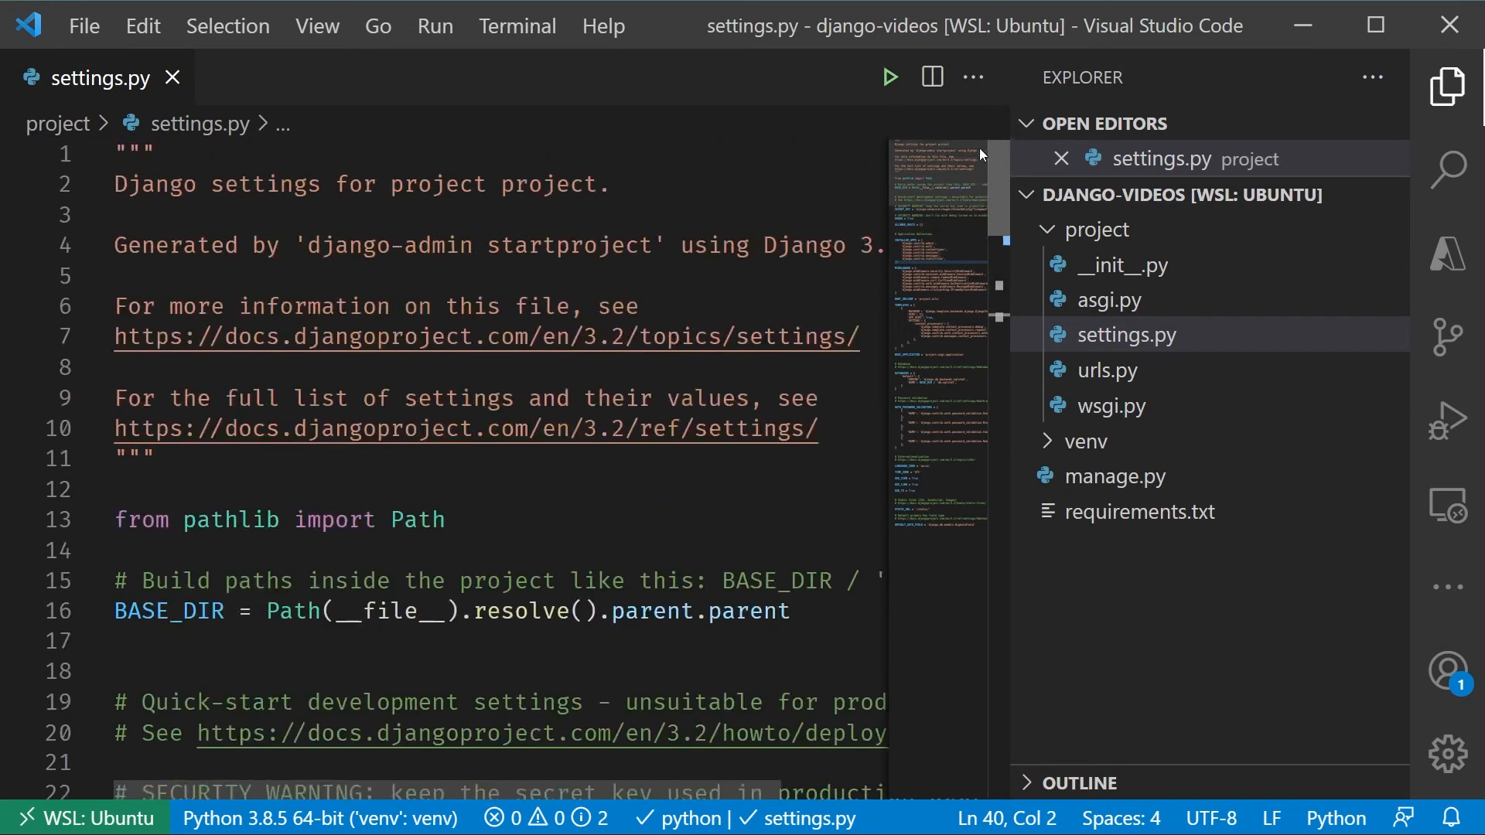
scroll(down, 3)
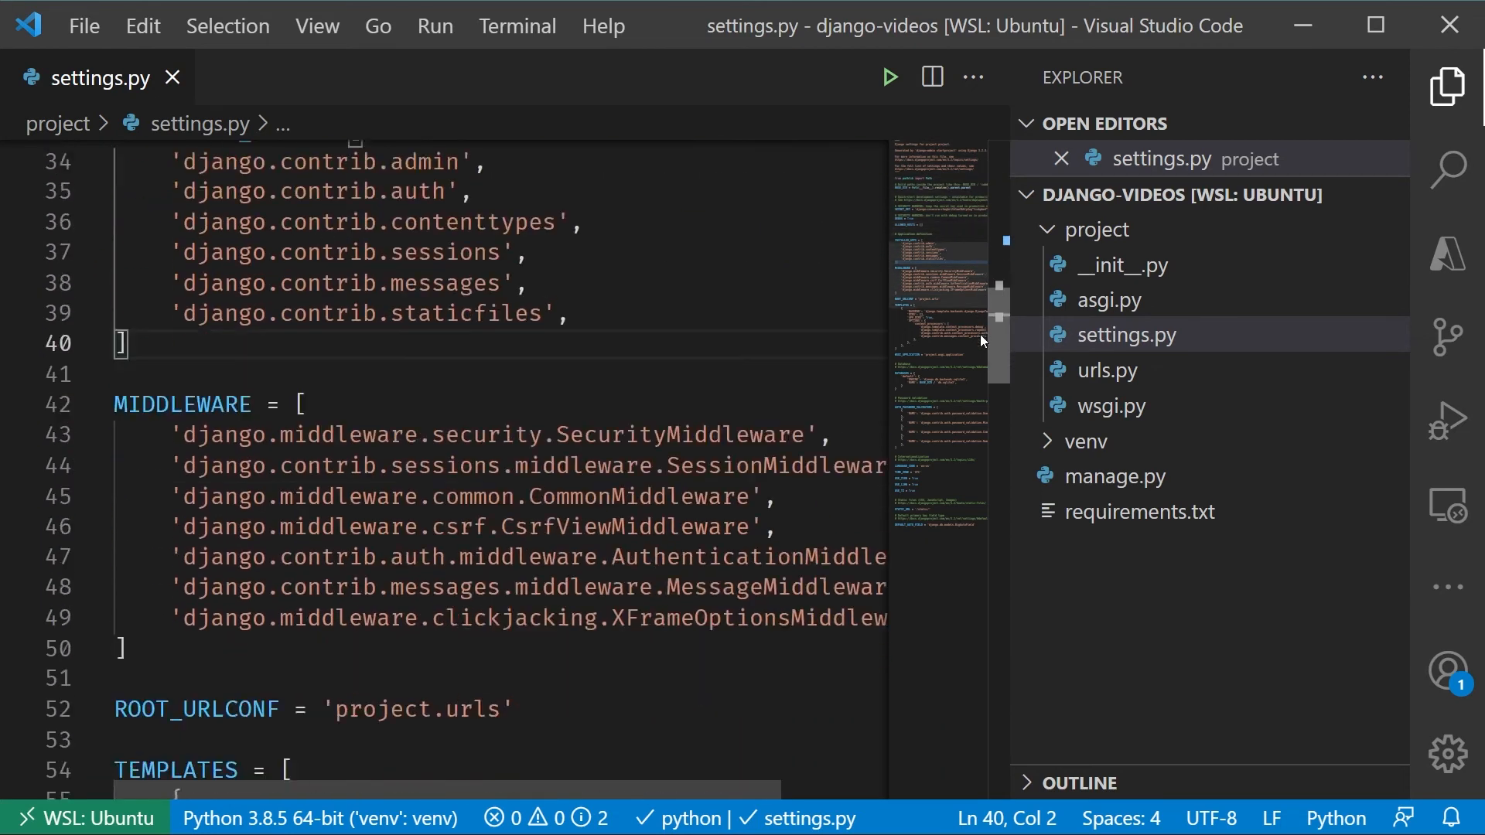
scroll(down, 3)
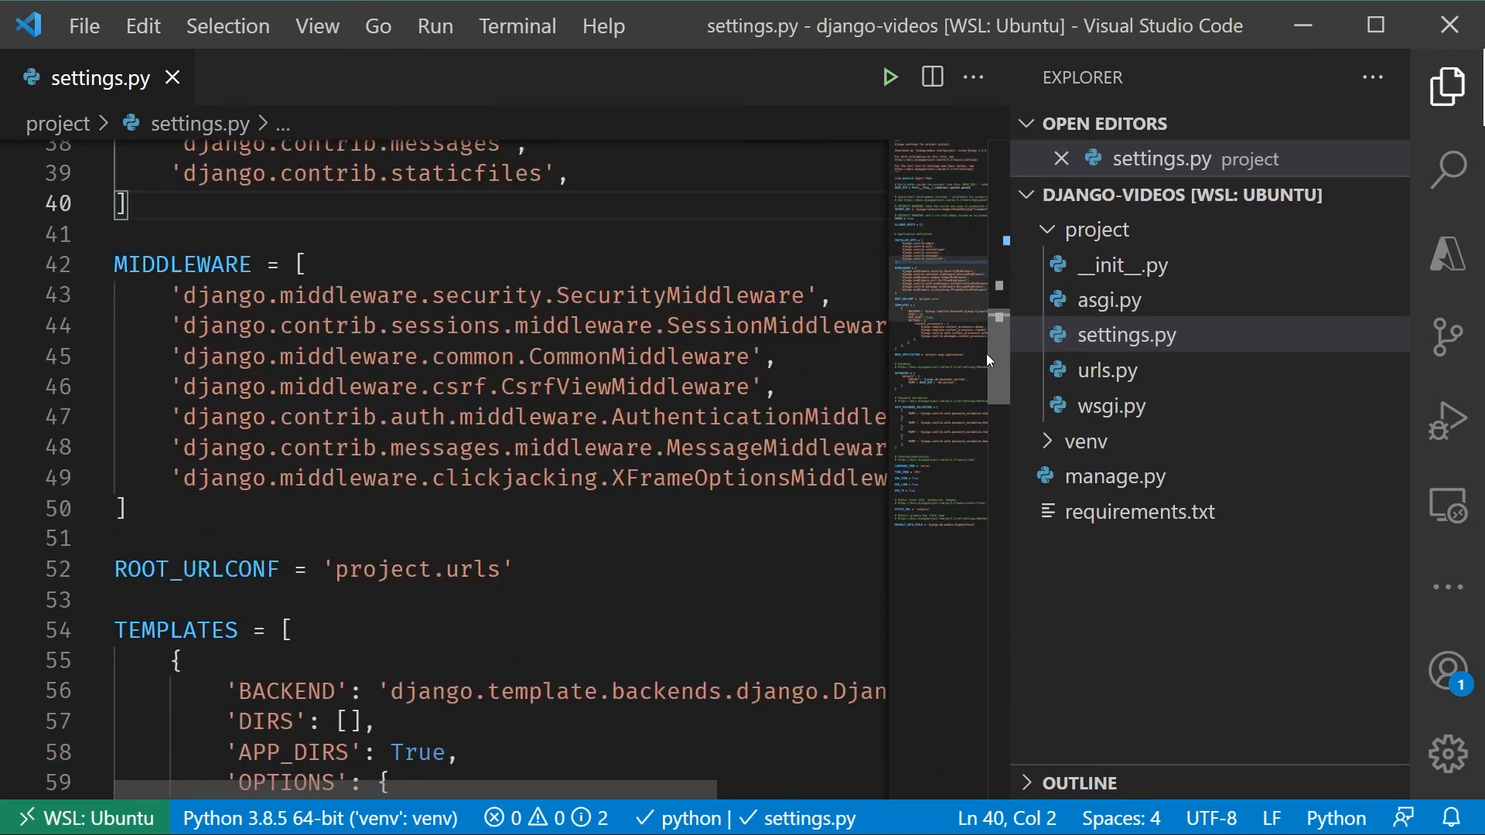
scroll(up, 3)
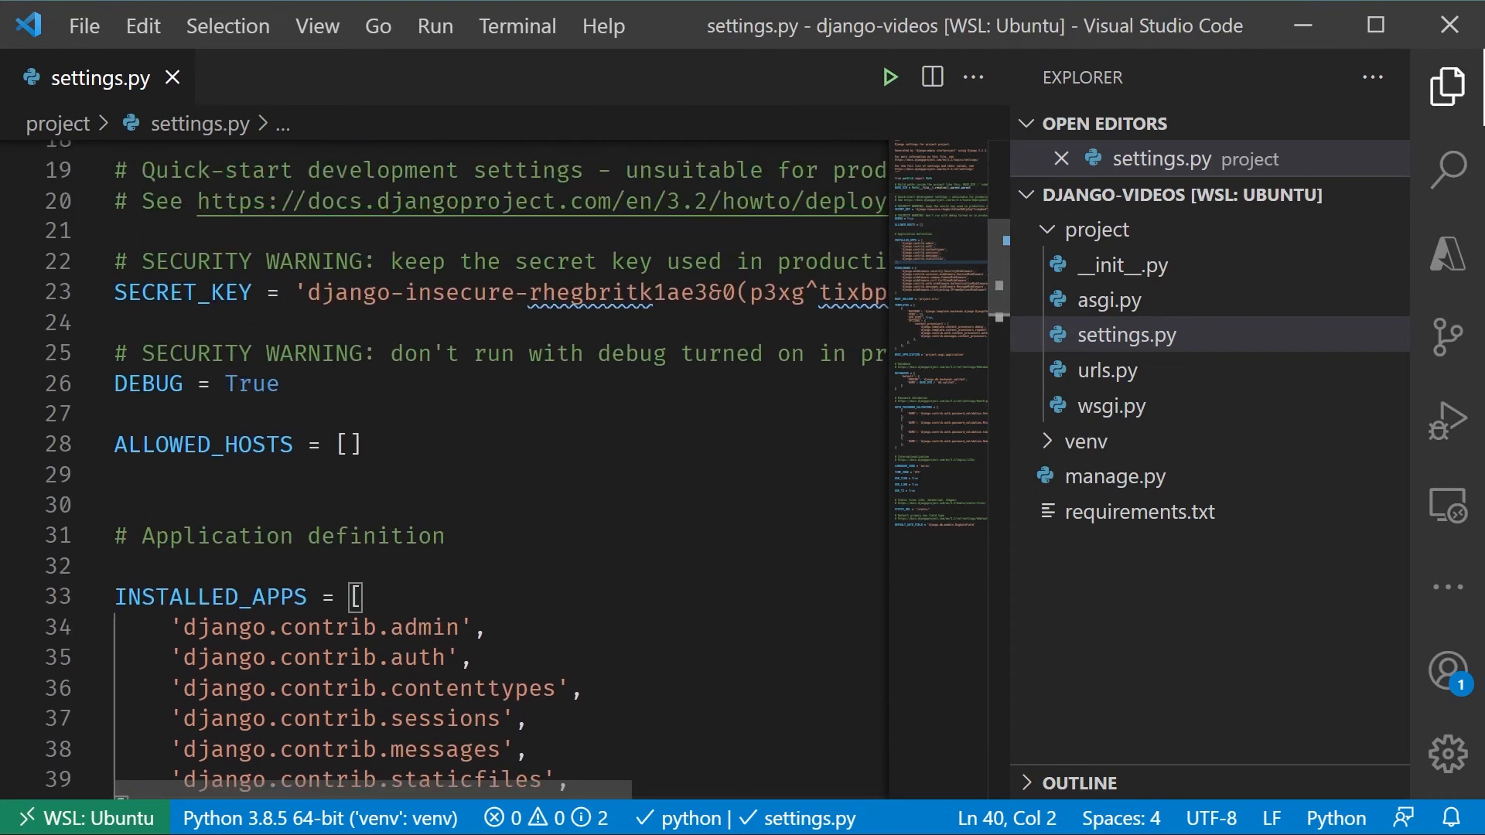
- Highlight the SECRET_KEY setting, then the INSTALLED_APPS list
double_click(183, 292)
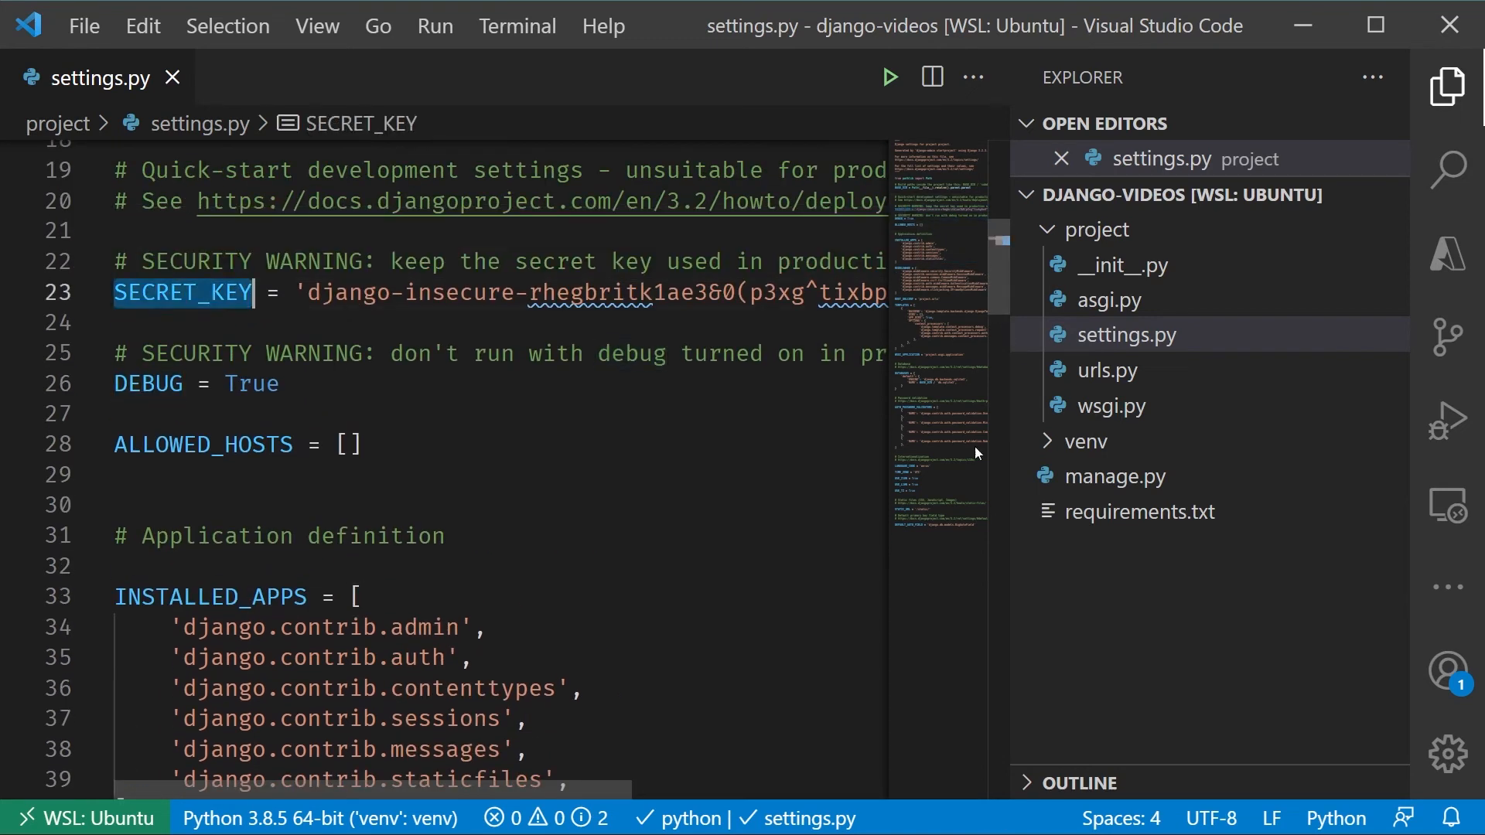
scroll(down, 3)
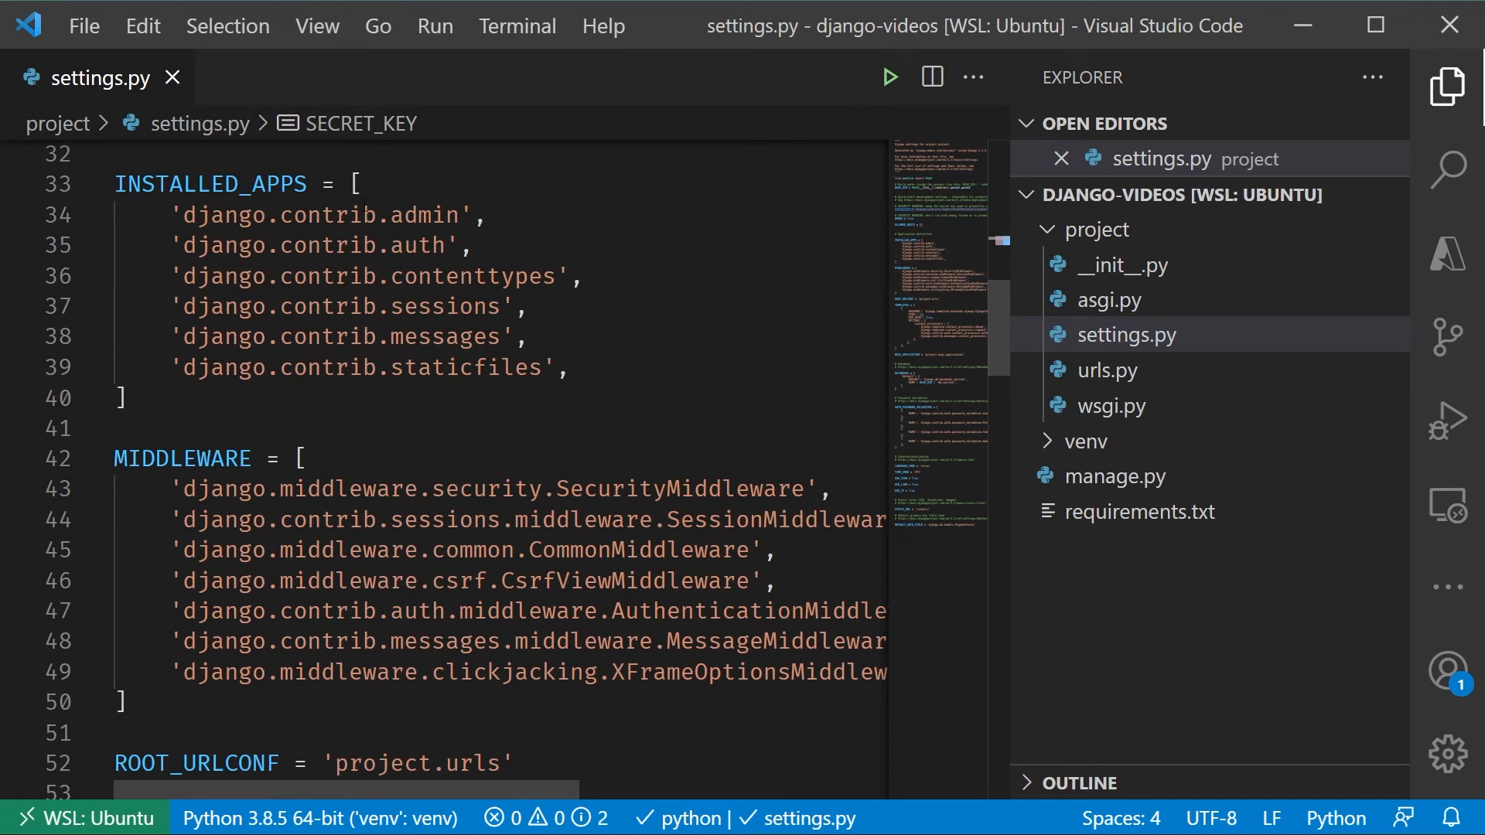
double_click(210, 184)
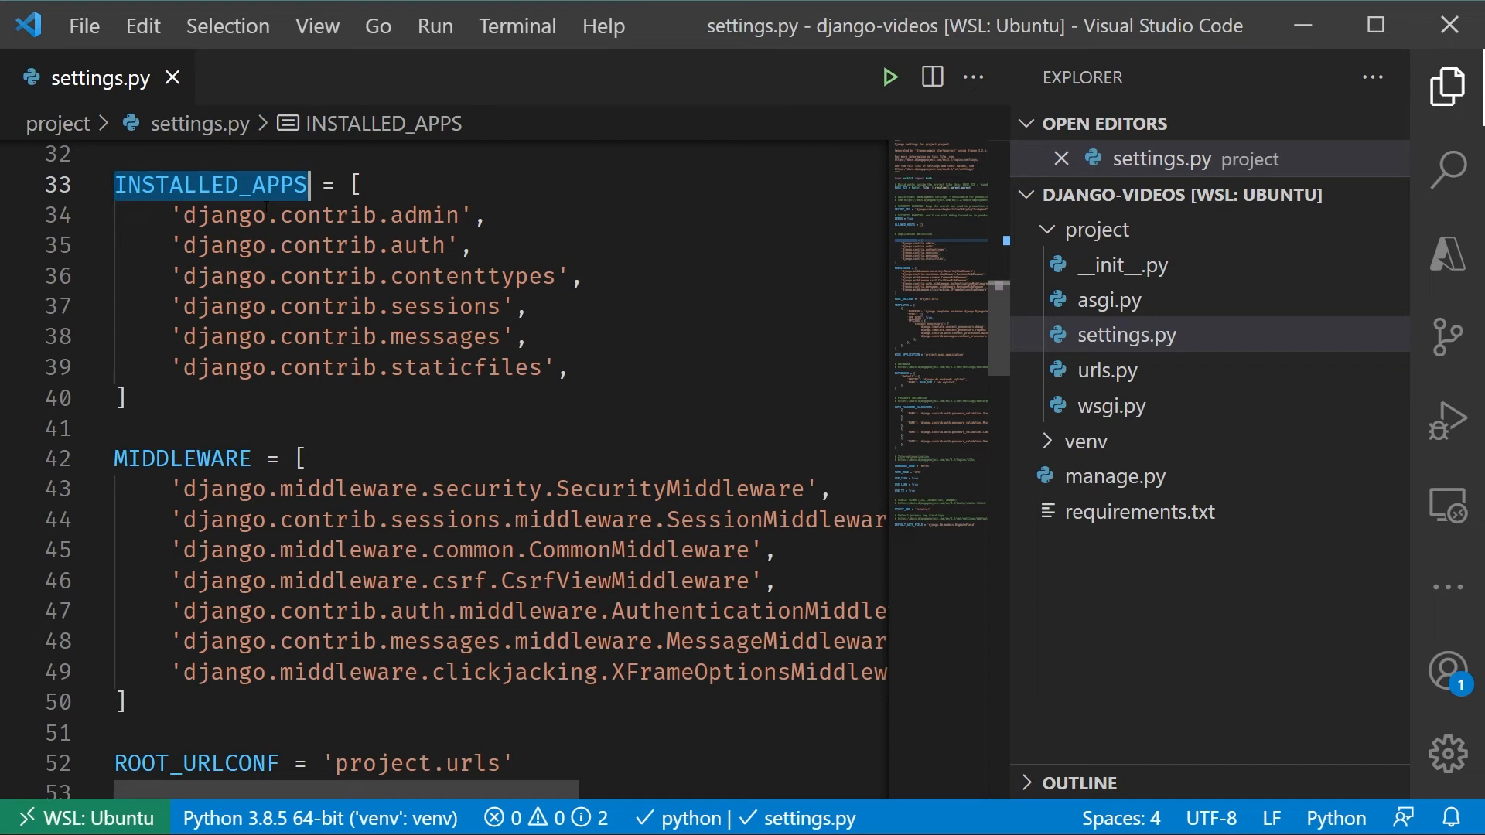
mouse_move(1448, 87)
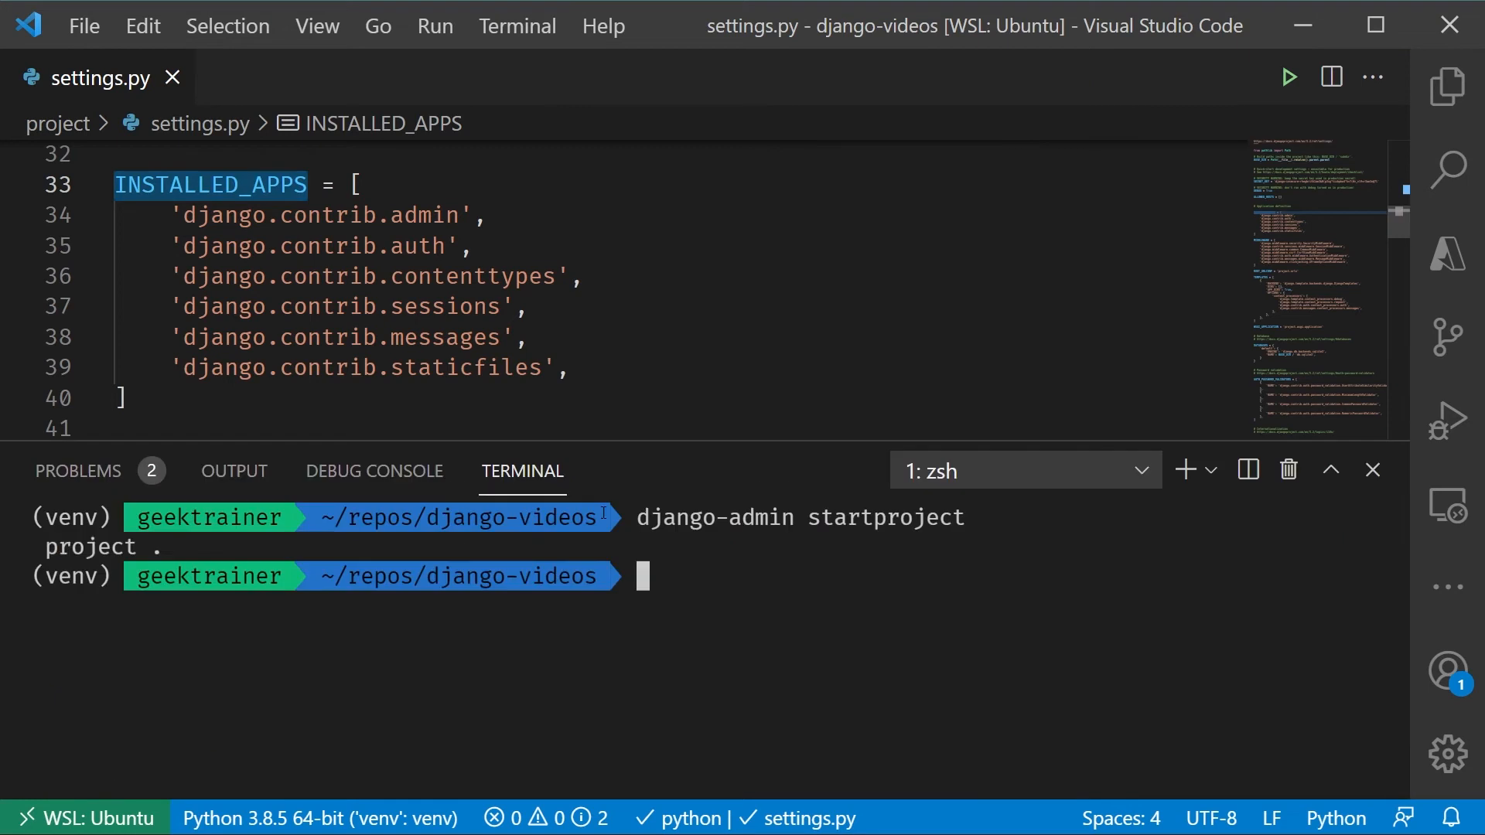
- Run 'django-admin startapp relecloud' and bring the Explorer file tree back
text(django-admin)
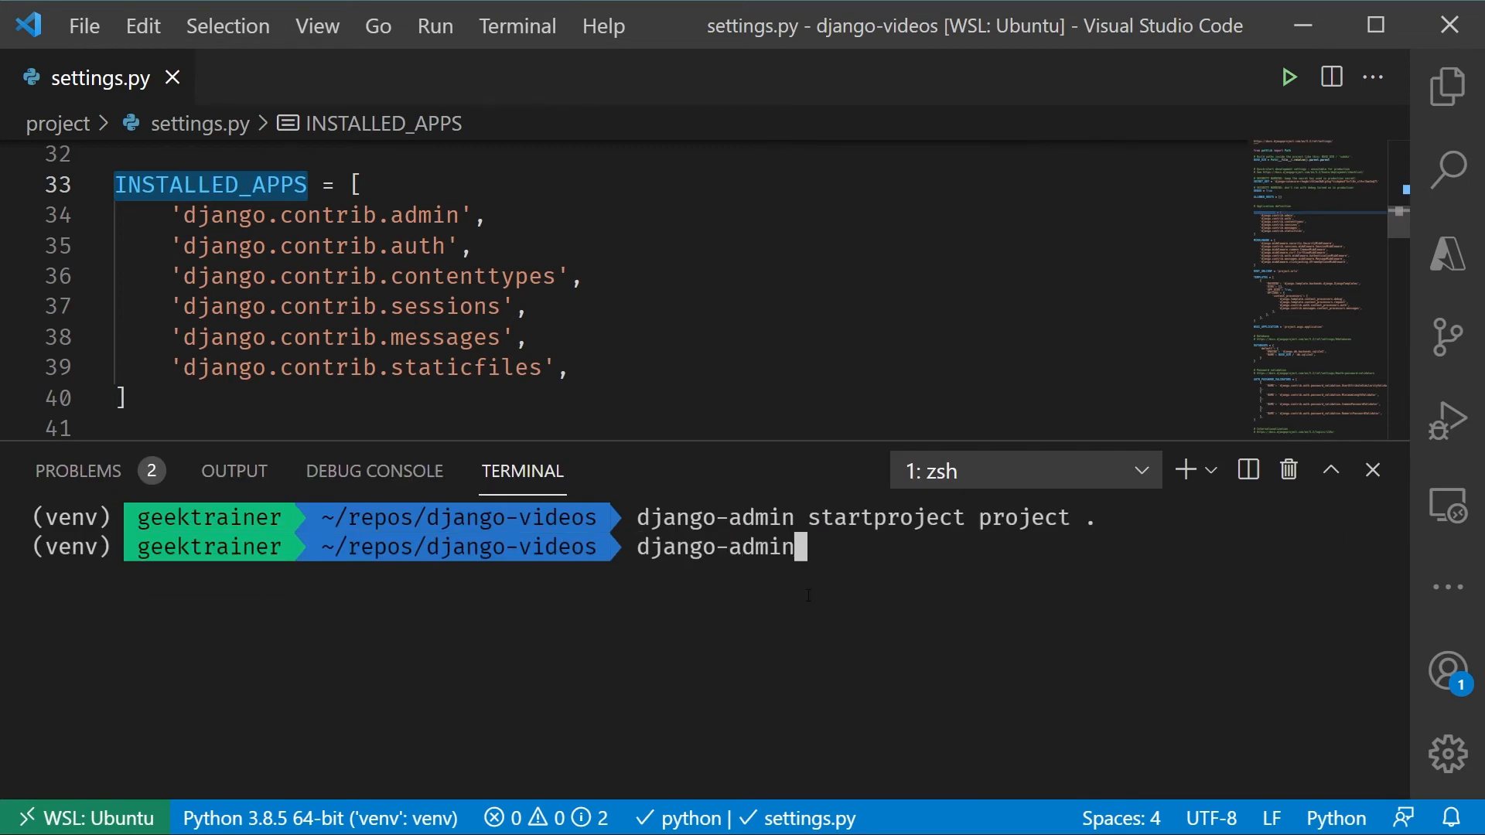
text(startapp)
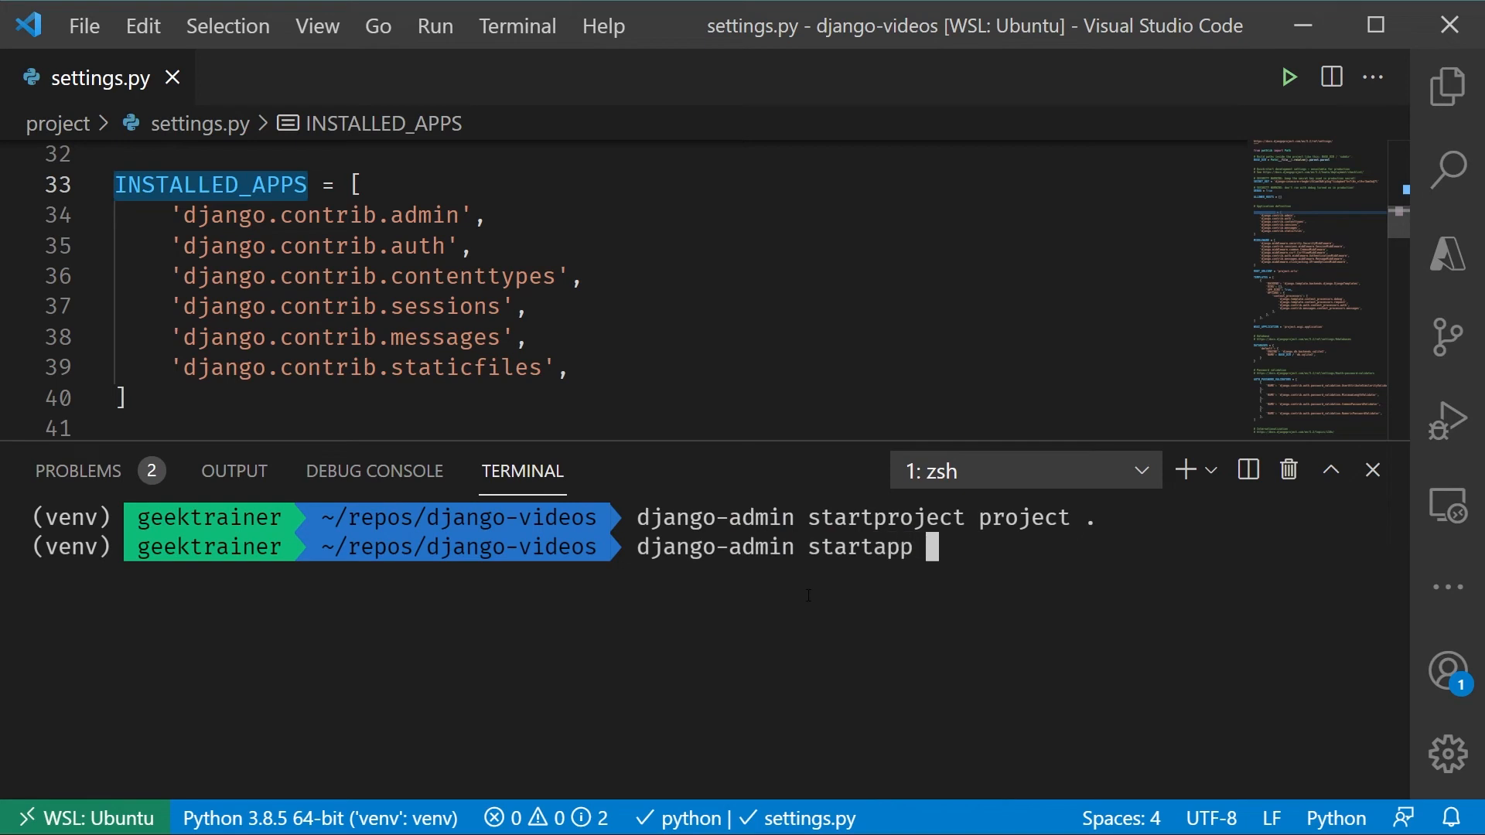
text(relecloud)
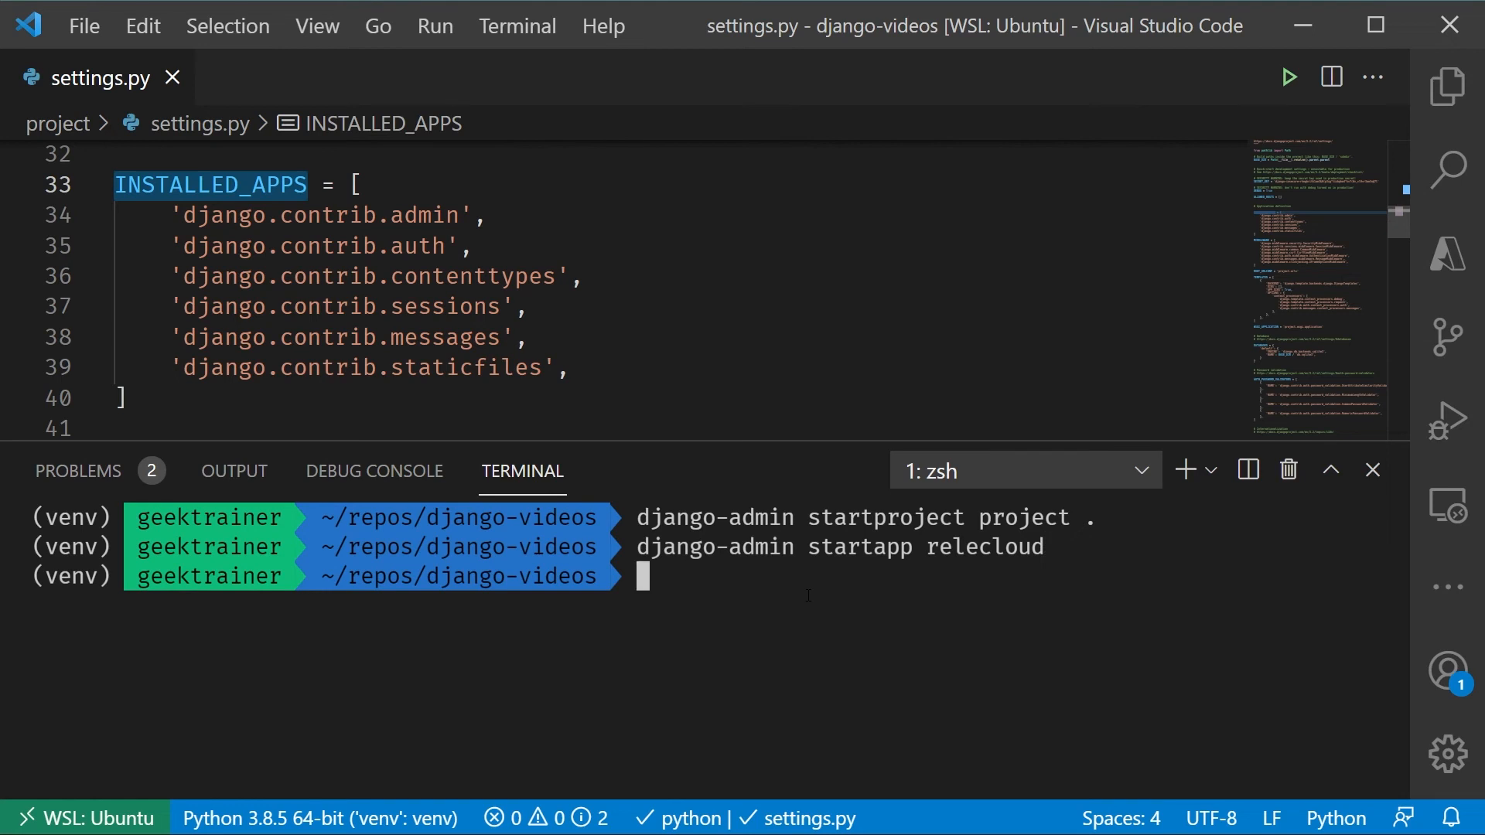
click(1446, 85)
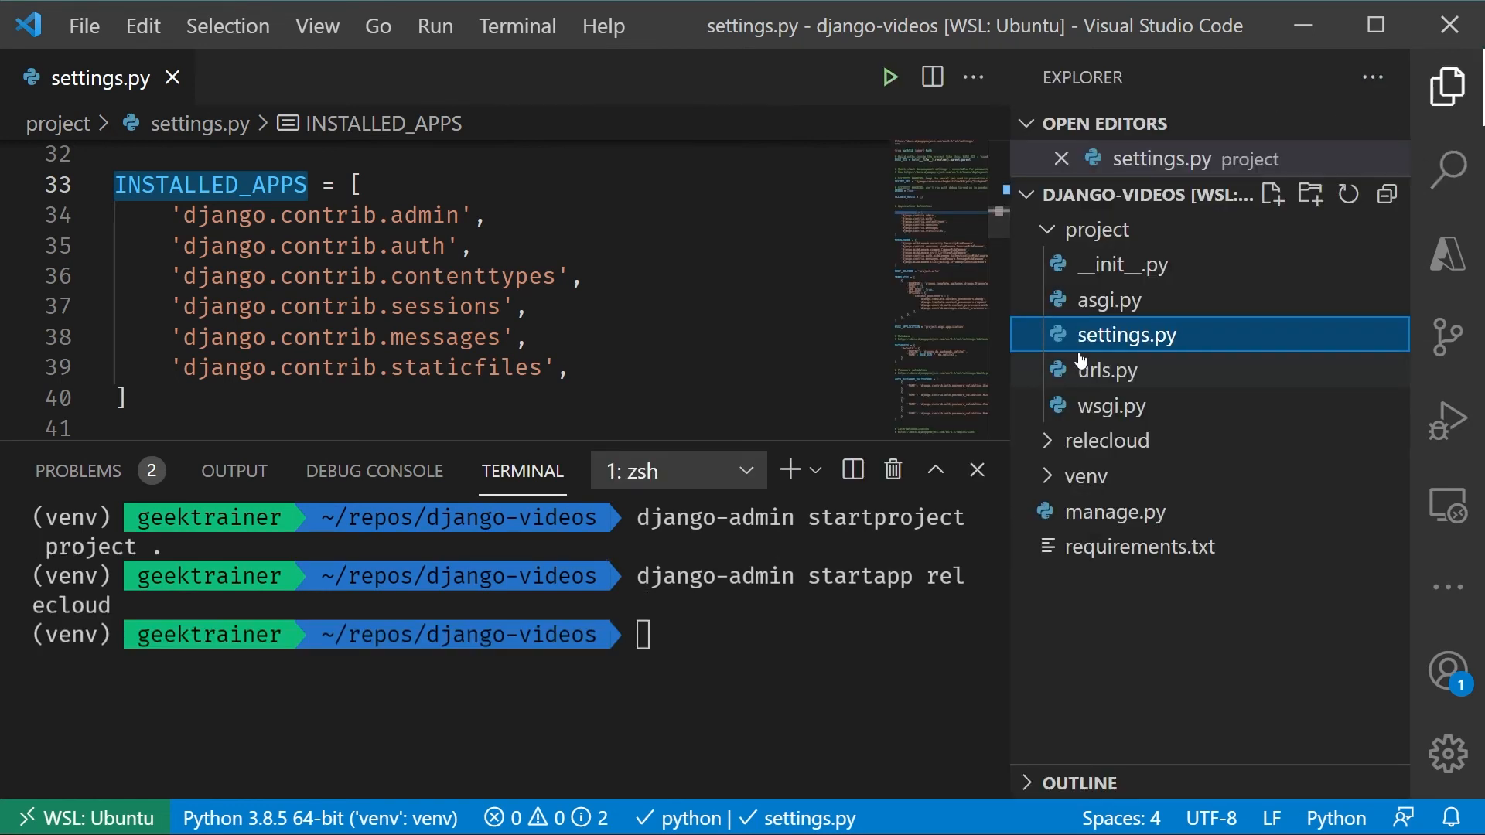
- Expand relecloud and view models.py, tests.py and views.py, ending on apps.py
click(1105, 439)
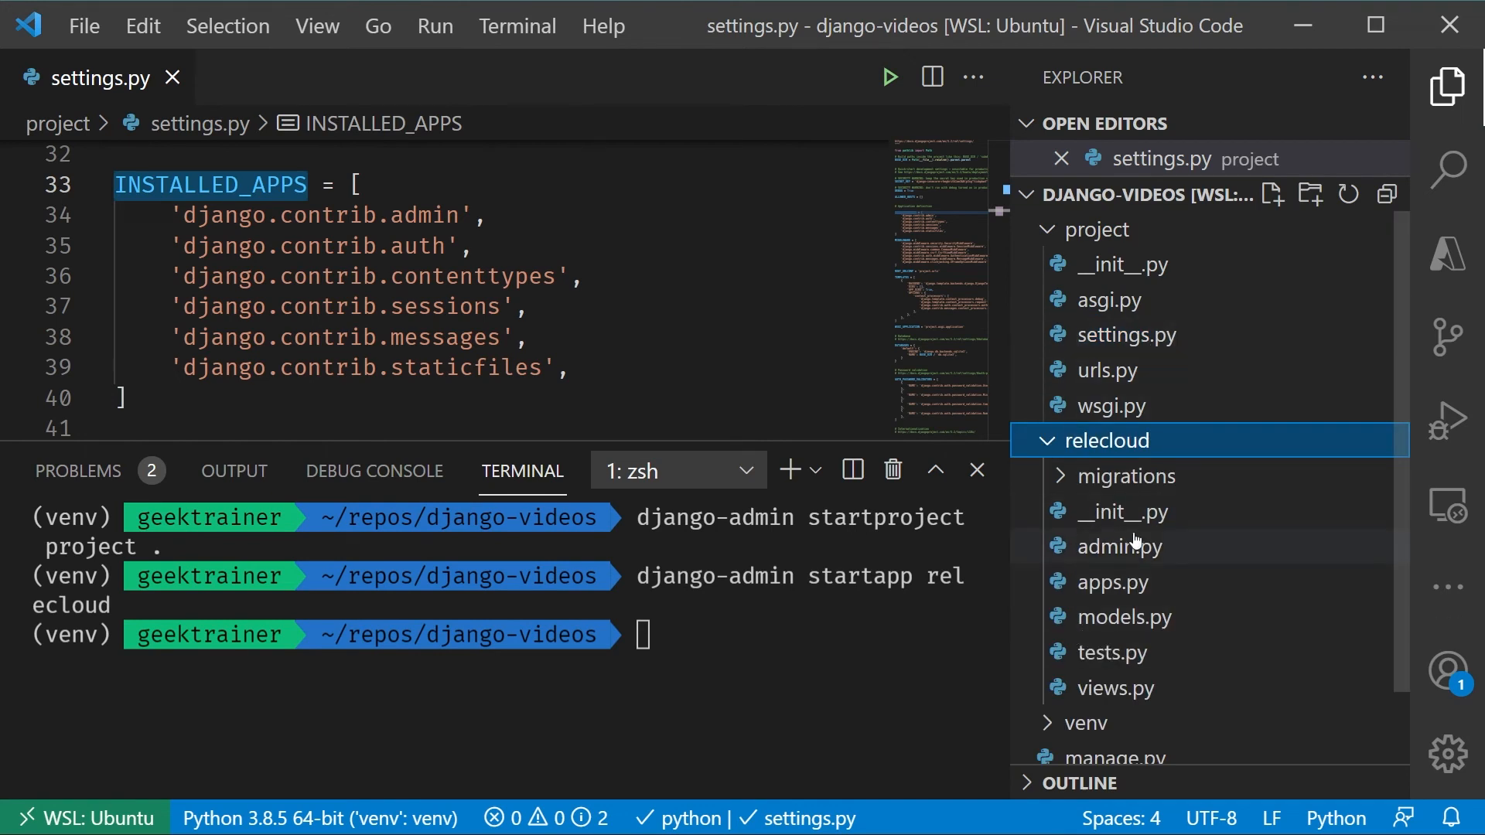
mouse_move(1113, 687)
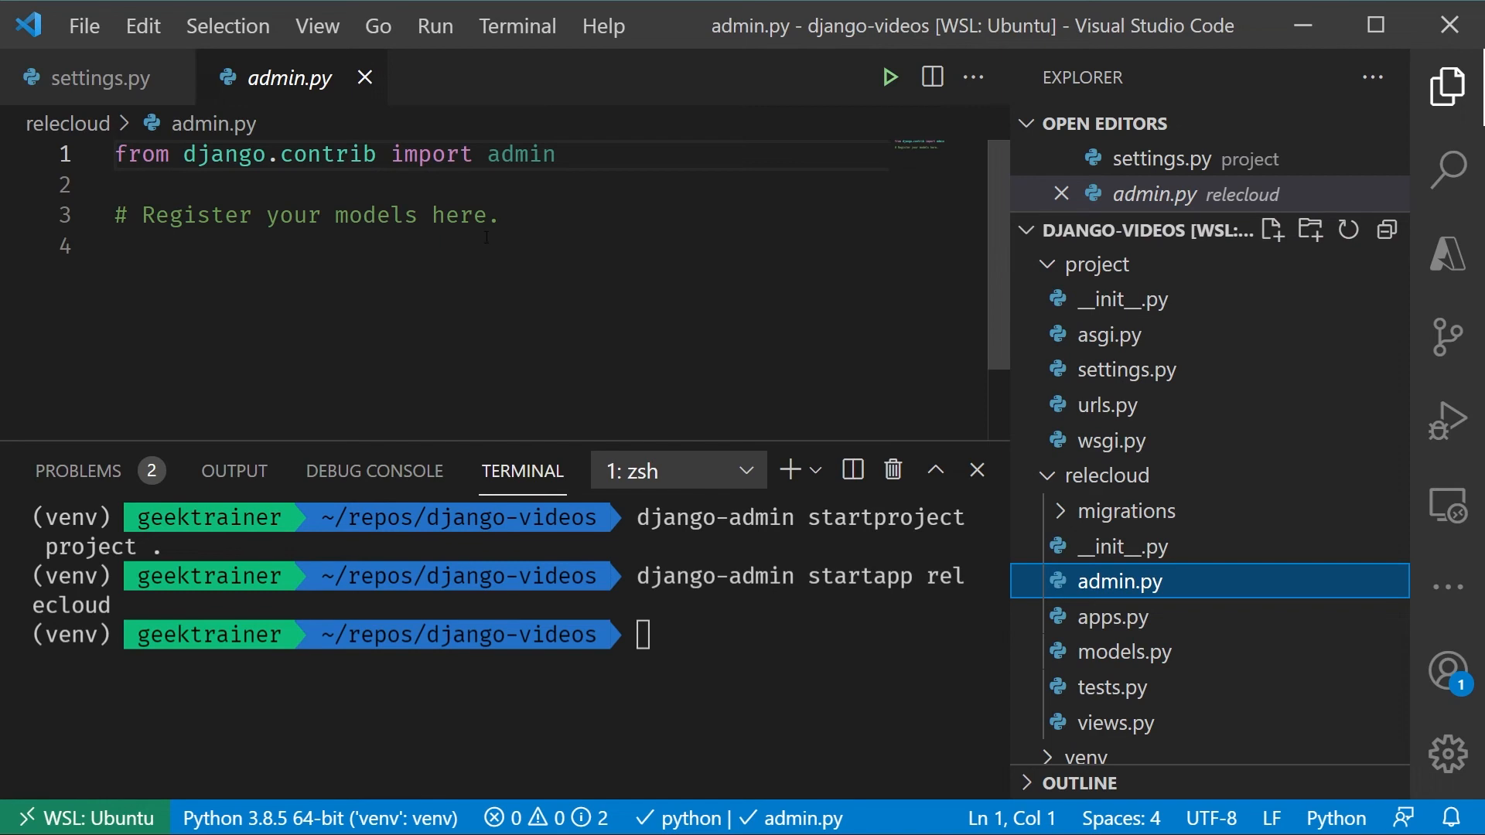
click(1126, 651)
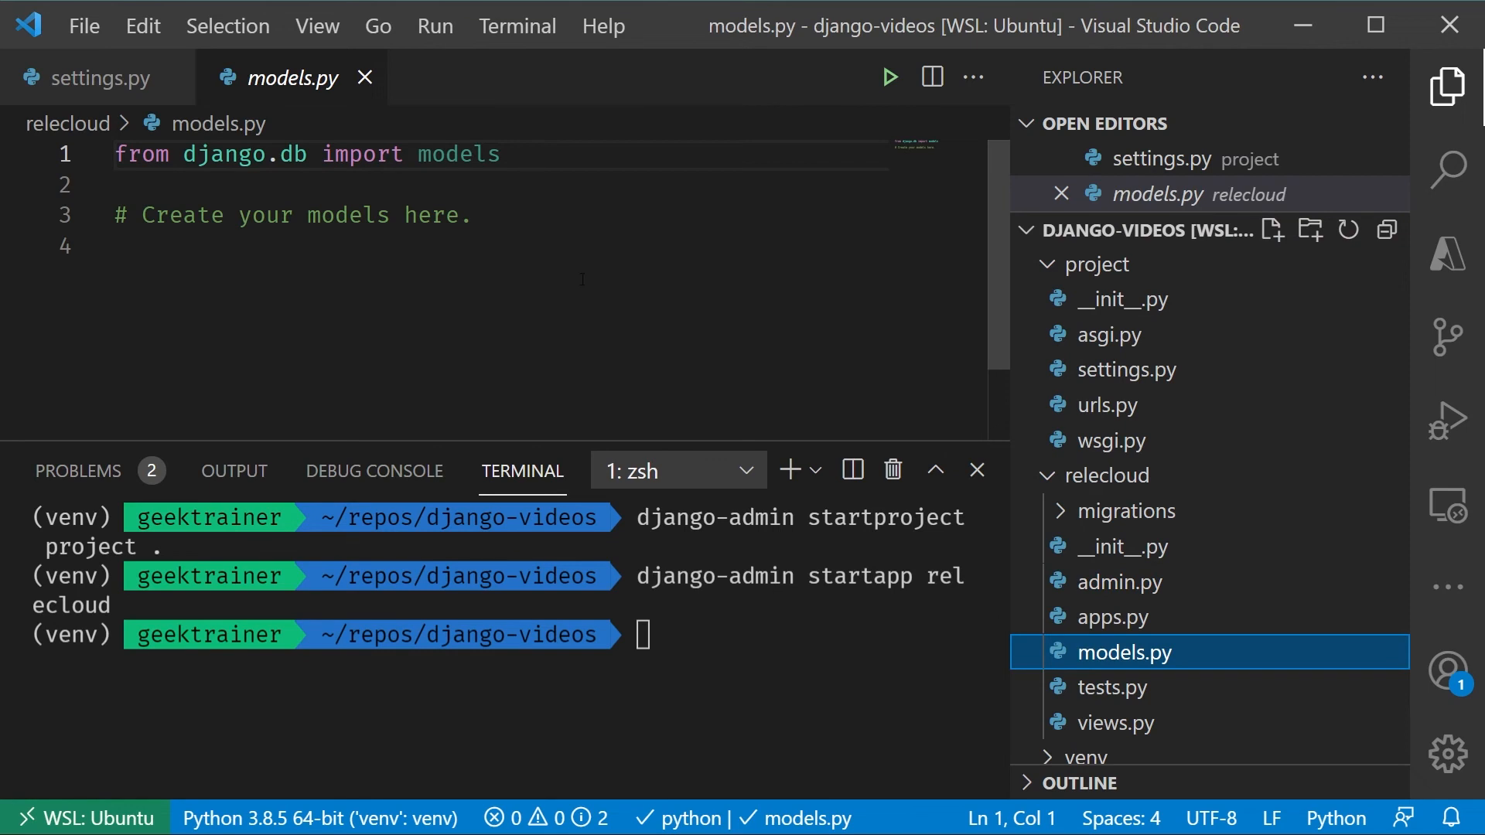
mouse_move(1067, 699)
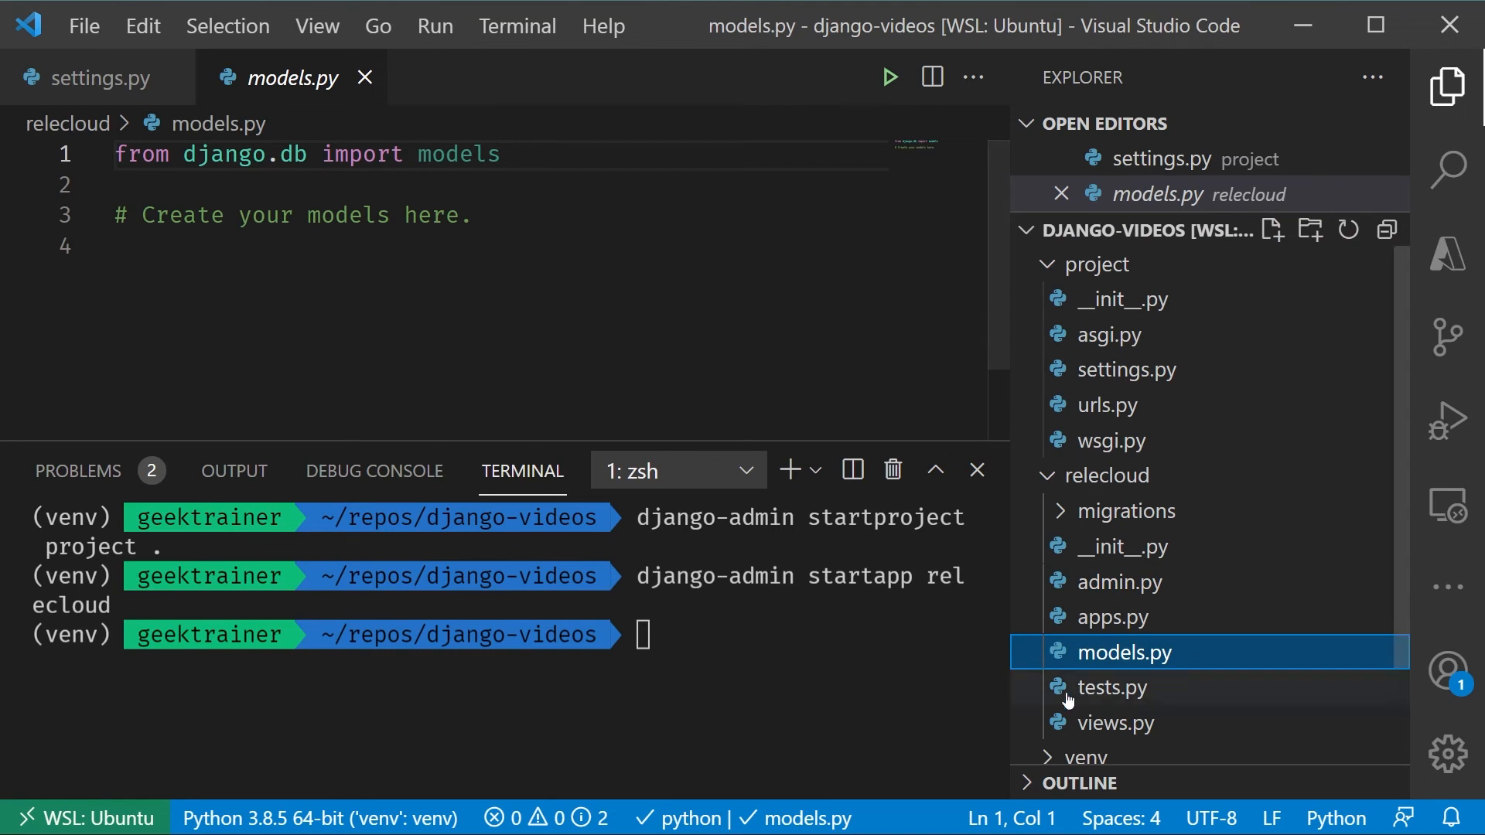
click(1111, 687)
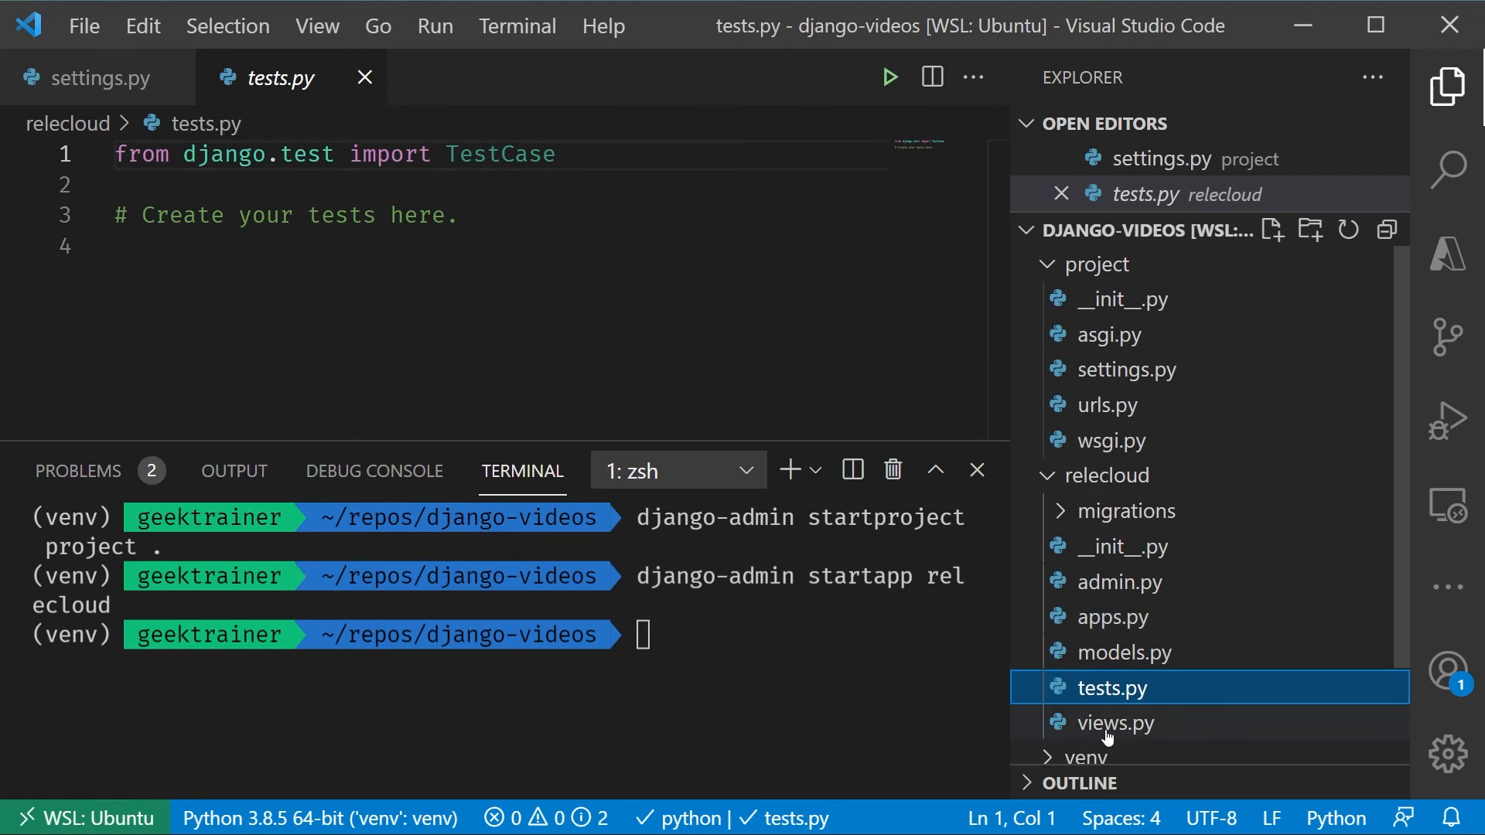
click(1110, 722)
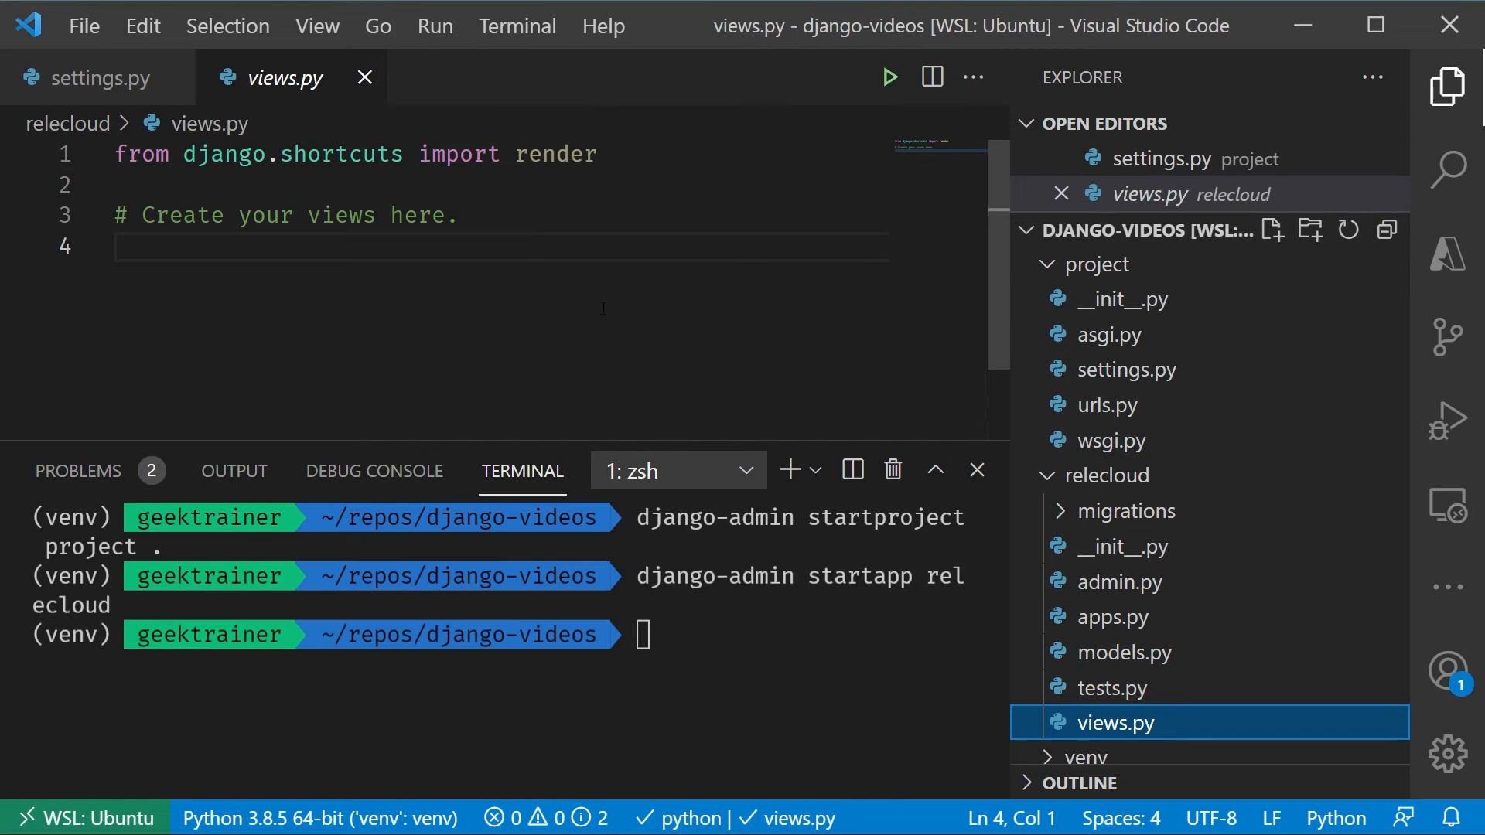
click(1115, 616)
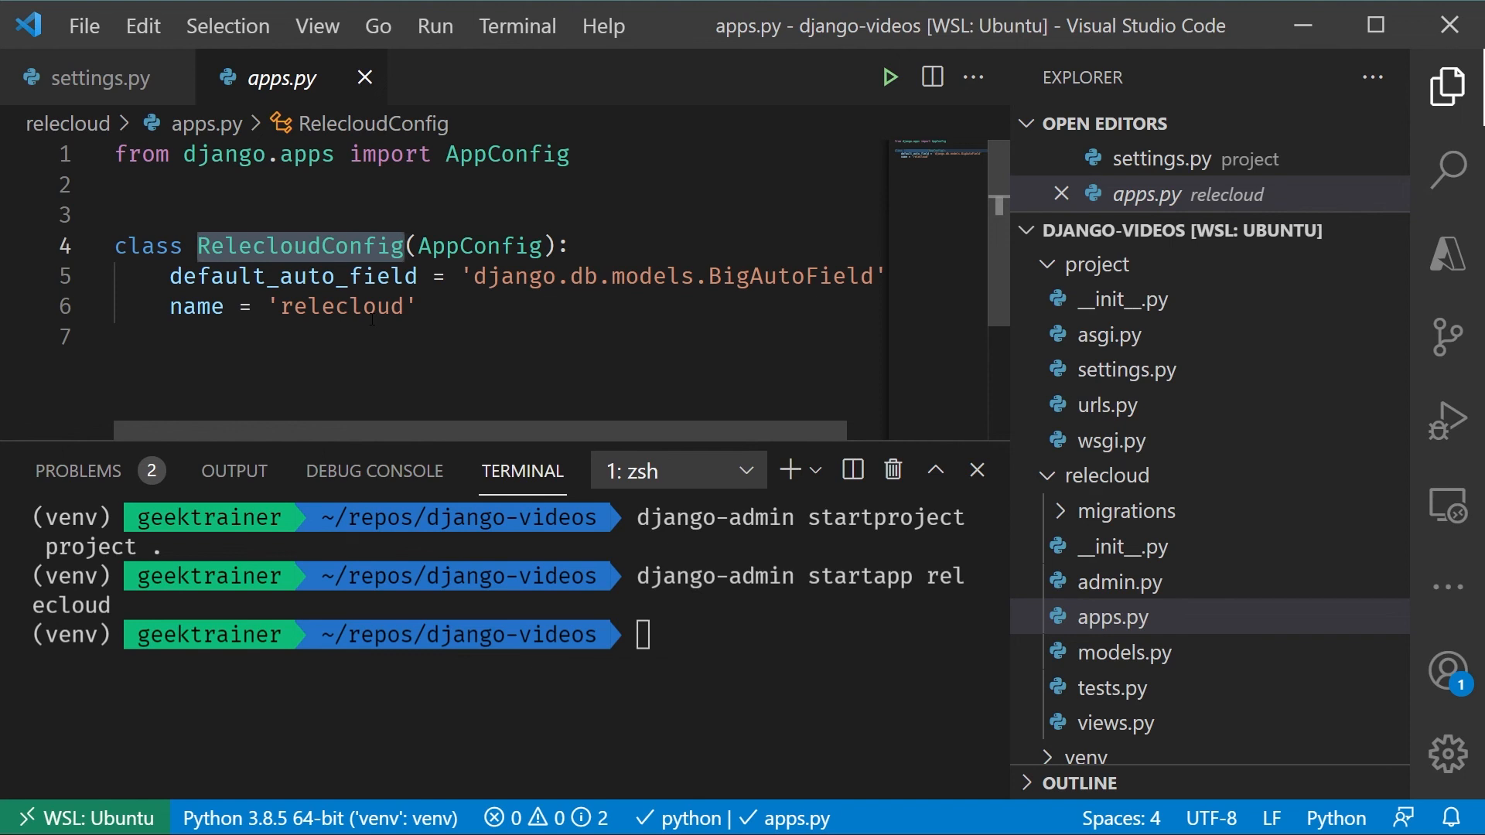
- Append 'relecloud.apps.RelecloudConfig', to INSTALLED_APPS in settings.py and save
click(95, 77)
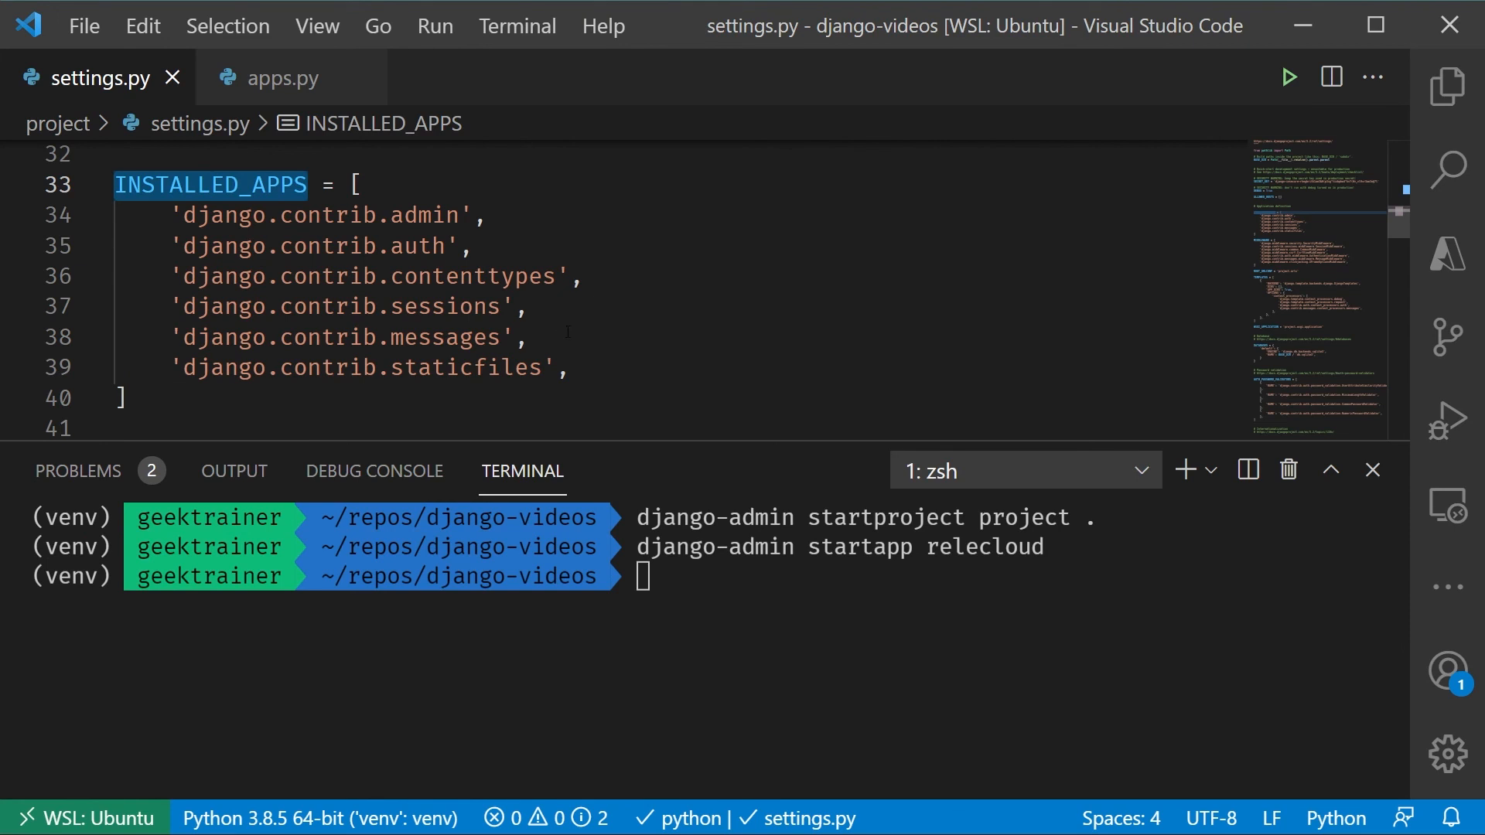
text('')
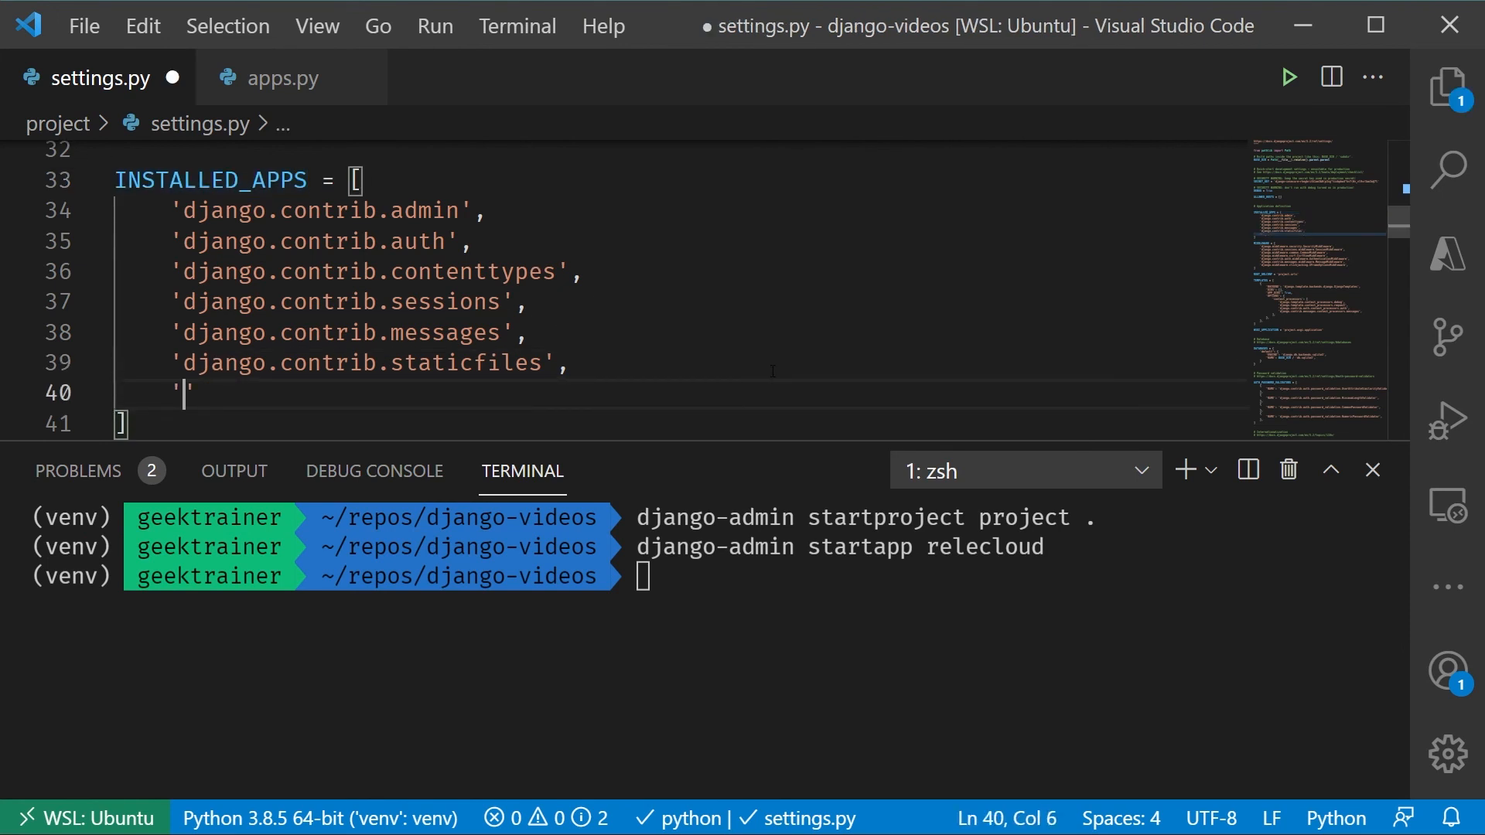
text(relec)
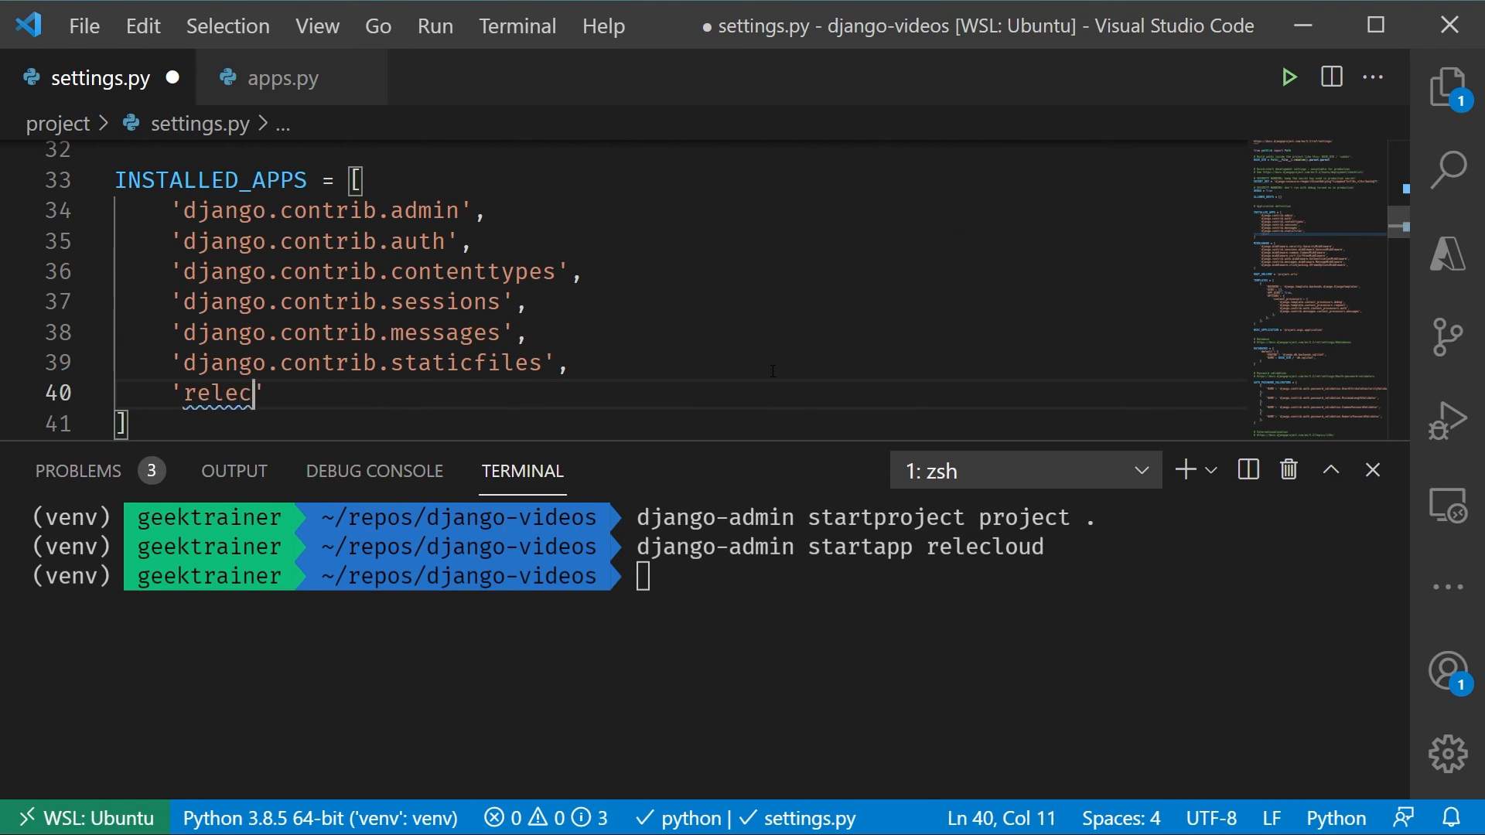
text(loud.)
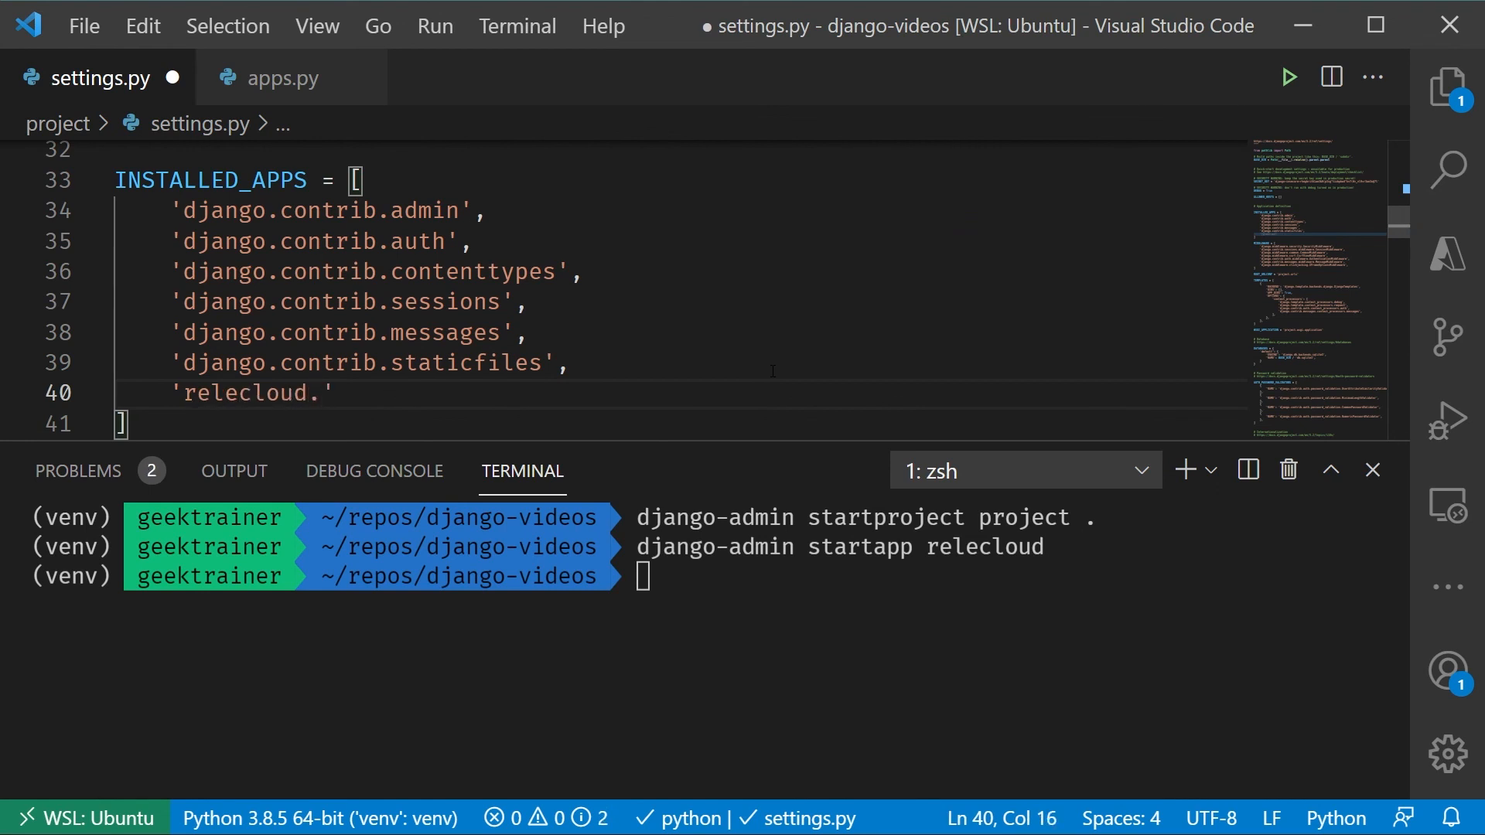
text(apps.RelecloudConfig)
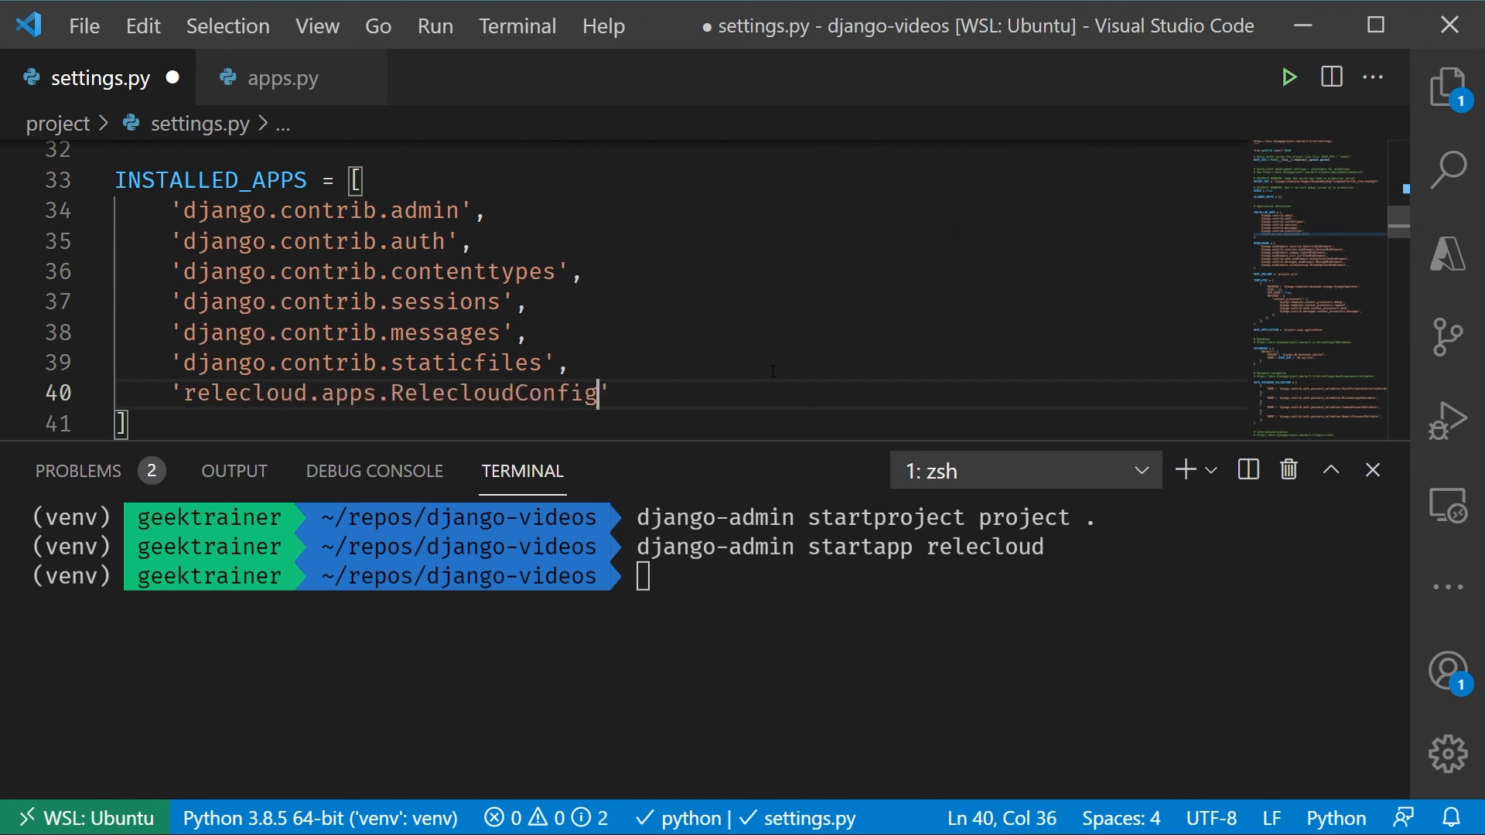
text(,)
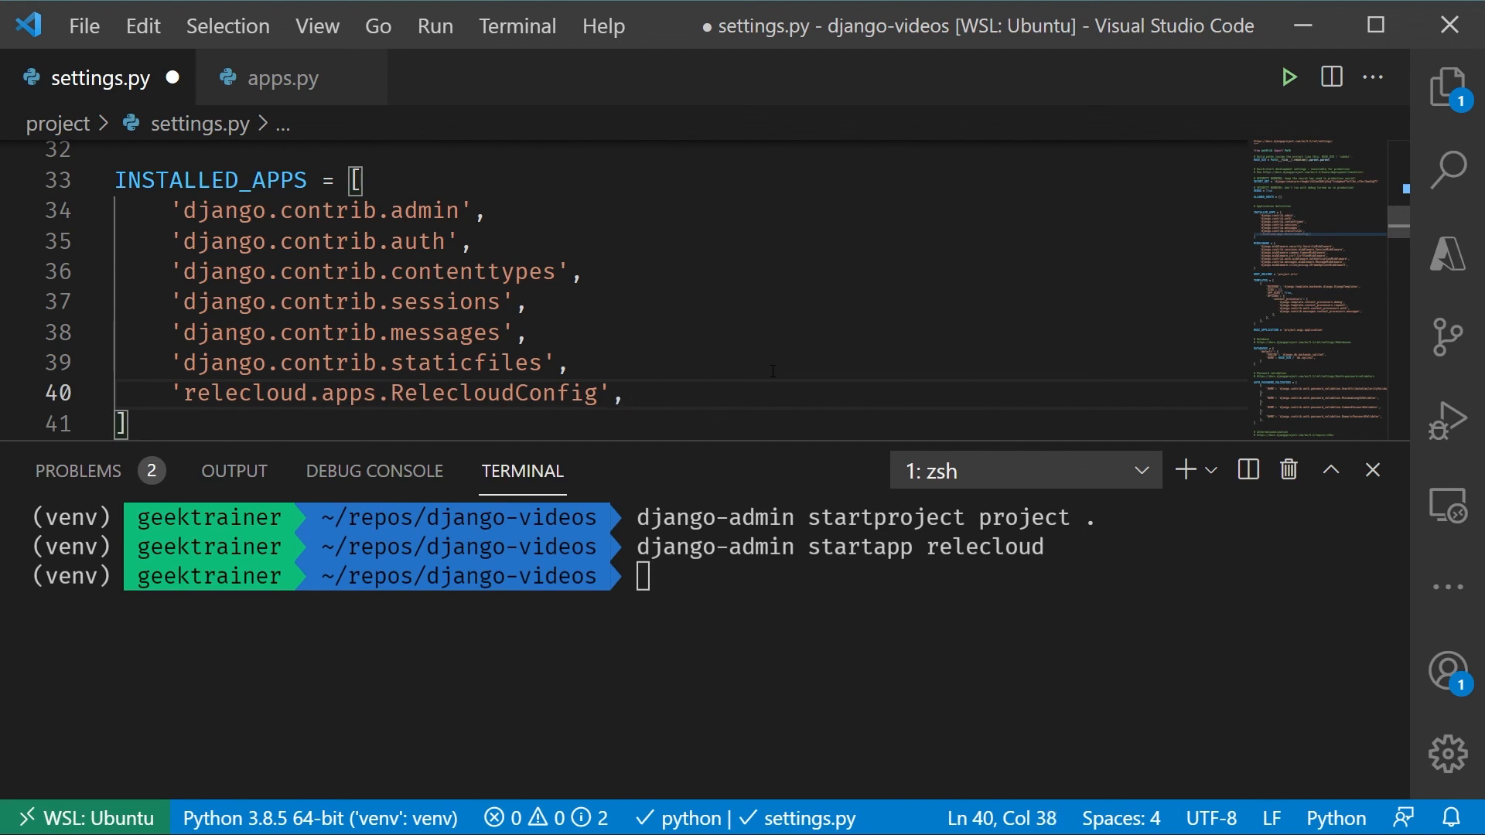
key(ctrl+s)
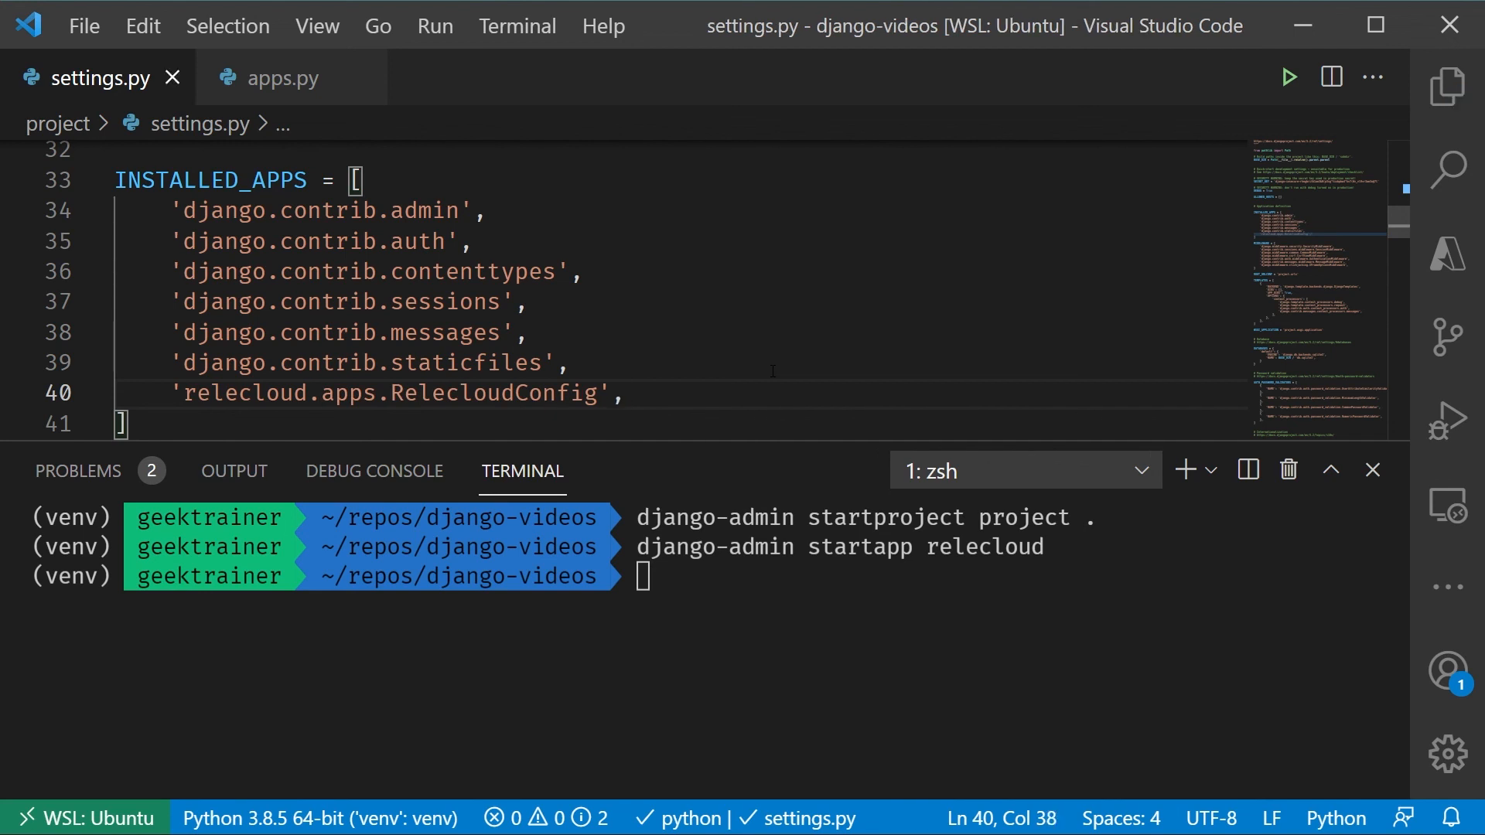